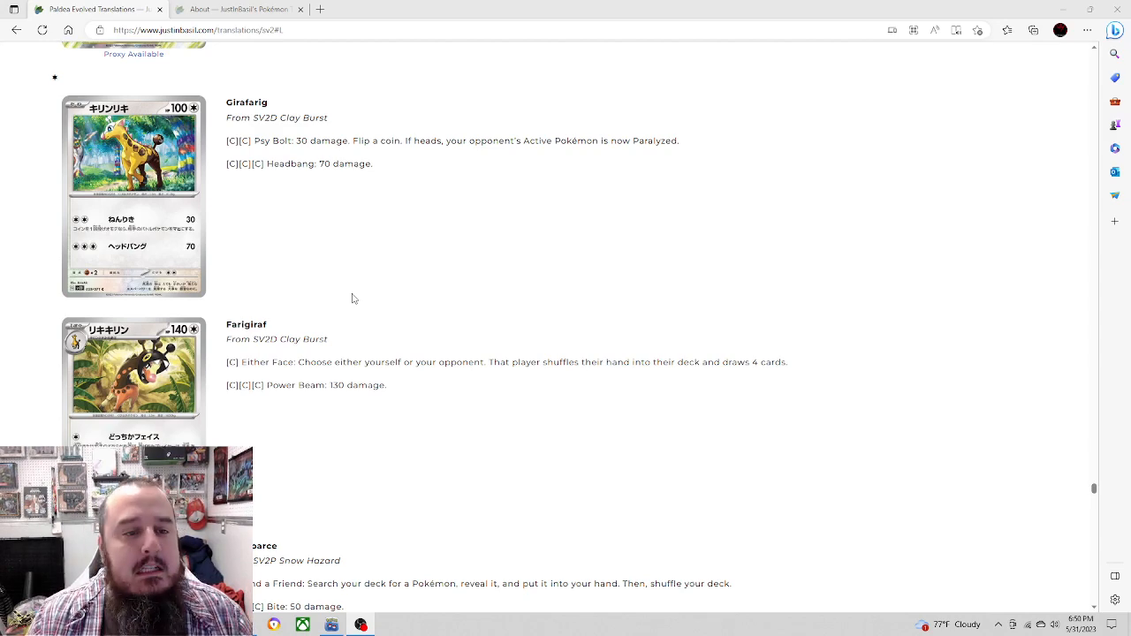
# Step: Scroll down past Girafarig to the Farigiraf and Dunsparce card translations
pyautogui.scroll(-3)
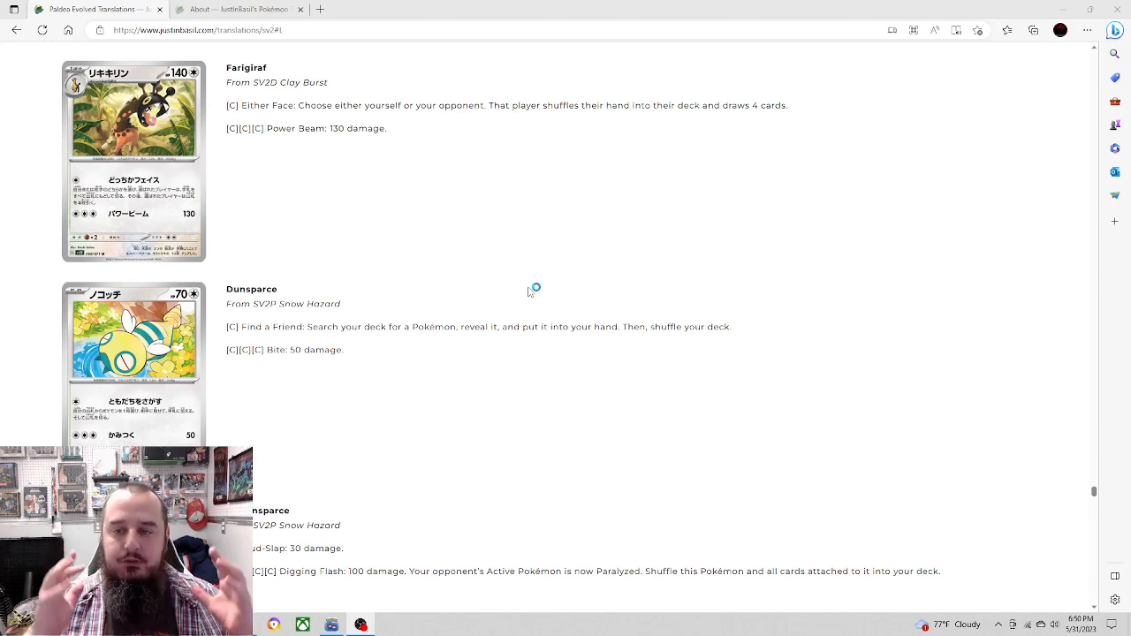
pyautogui.moveTo(531, 292)
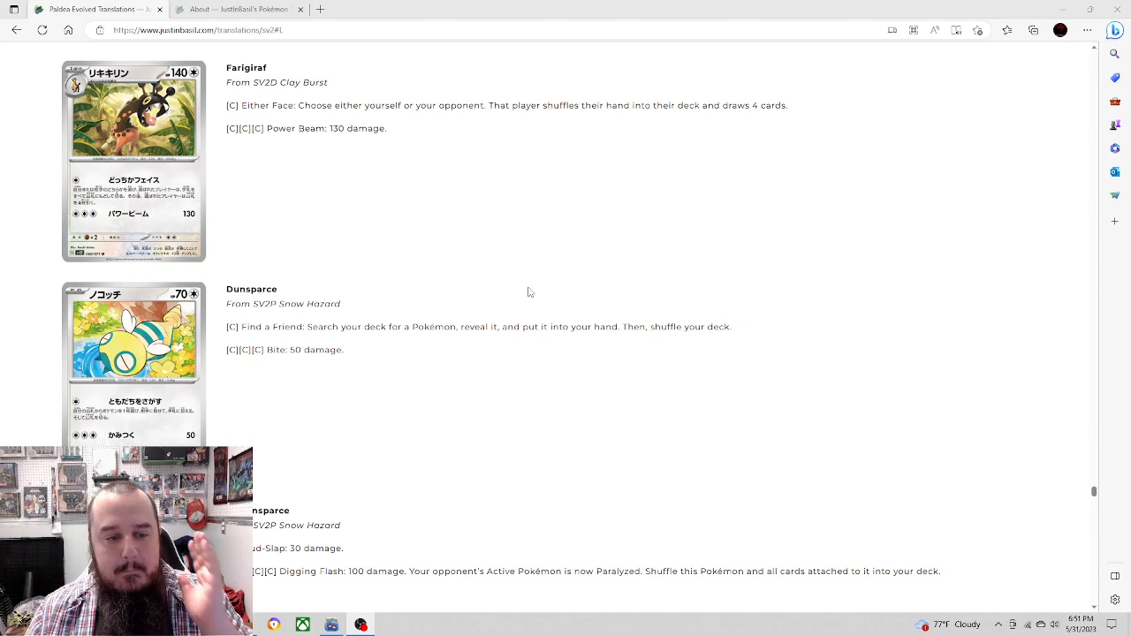
# Step: Scroll down until Dudunsparce's full translated attacks show below Dunsparce
pyautogui.scroll(-3)
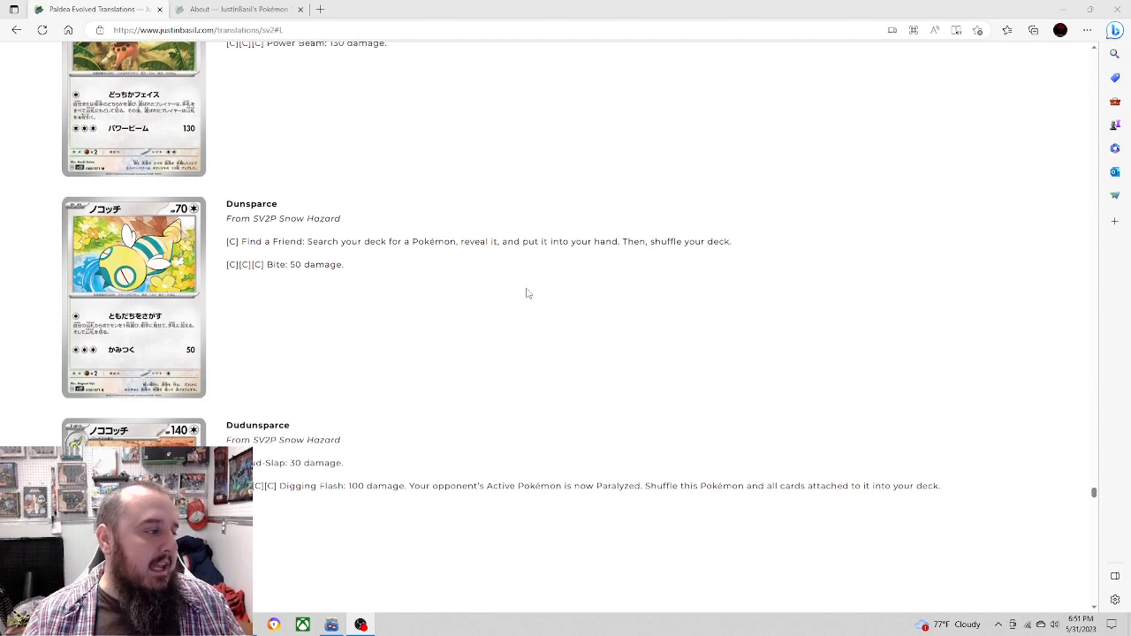
pyautogui.moveTo(498, 345)
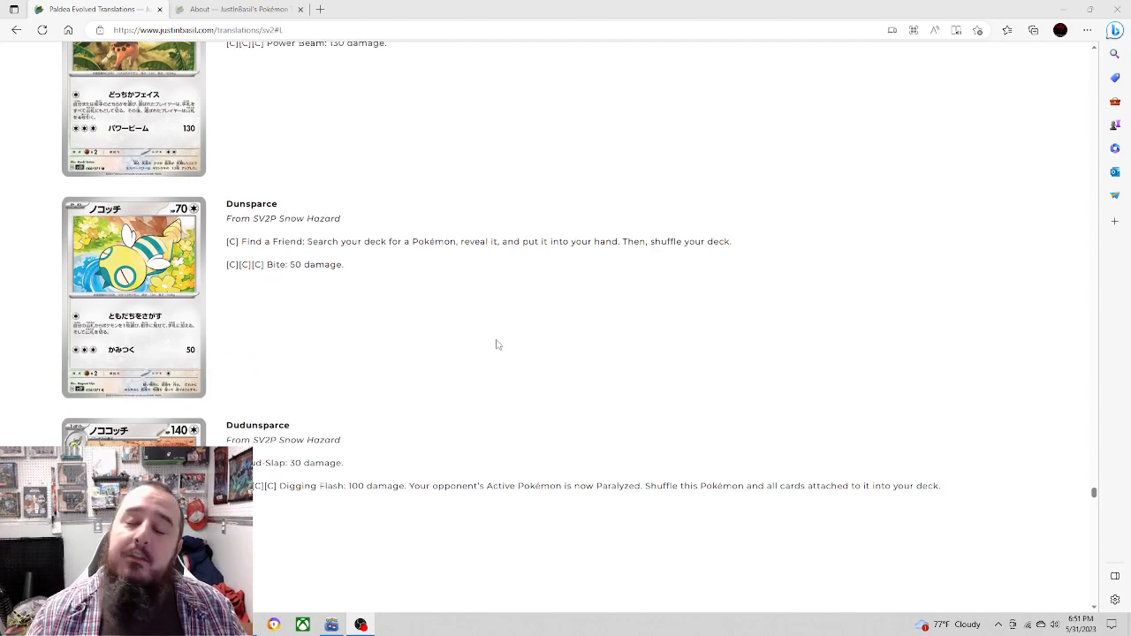
pyautogui.moveTo(453, 371)
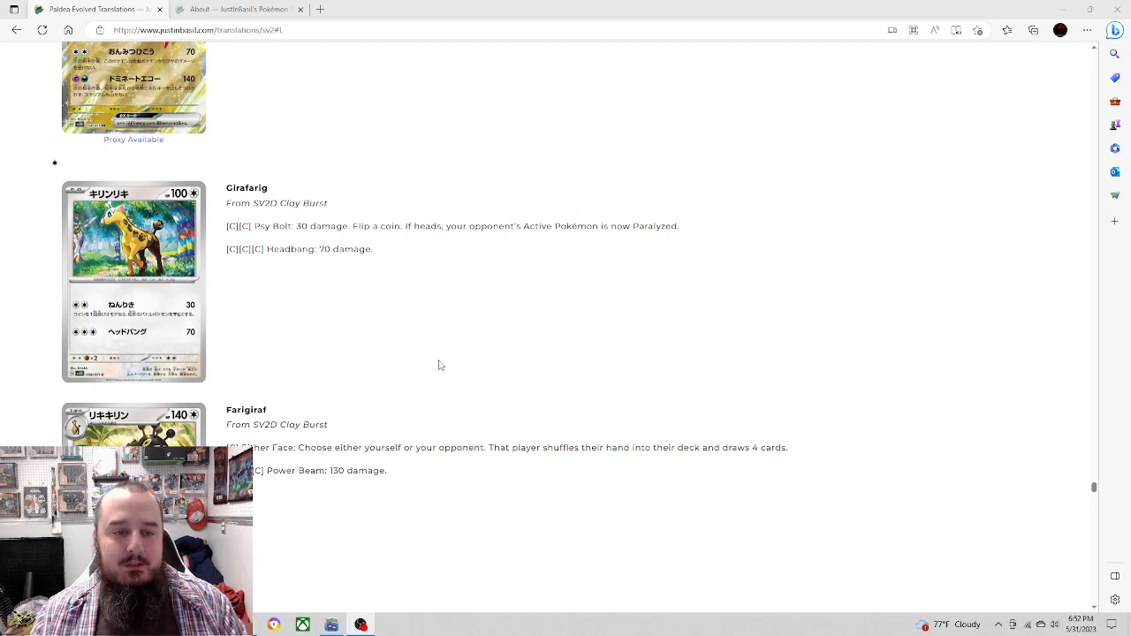
pyautogui.scroll(-3)
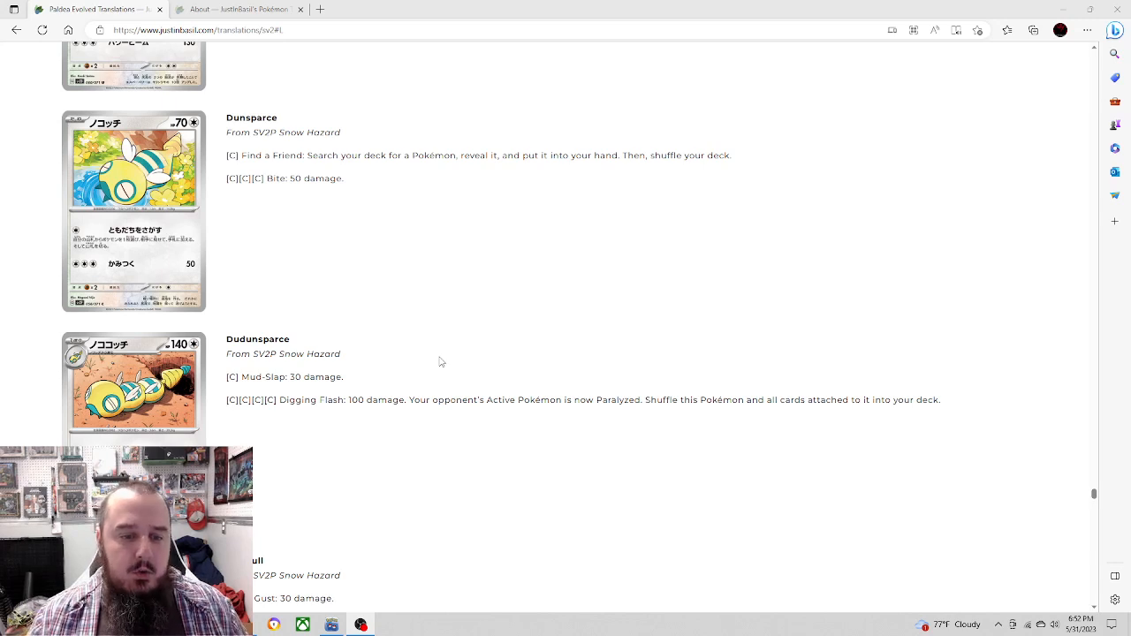
# Step: Scroll down so Dudunsparce sits at the top with Wingull's Gust attack below
pyautogui.scroll(-3)
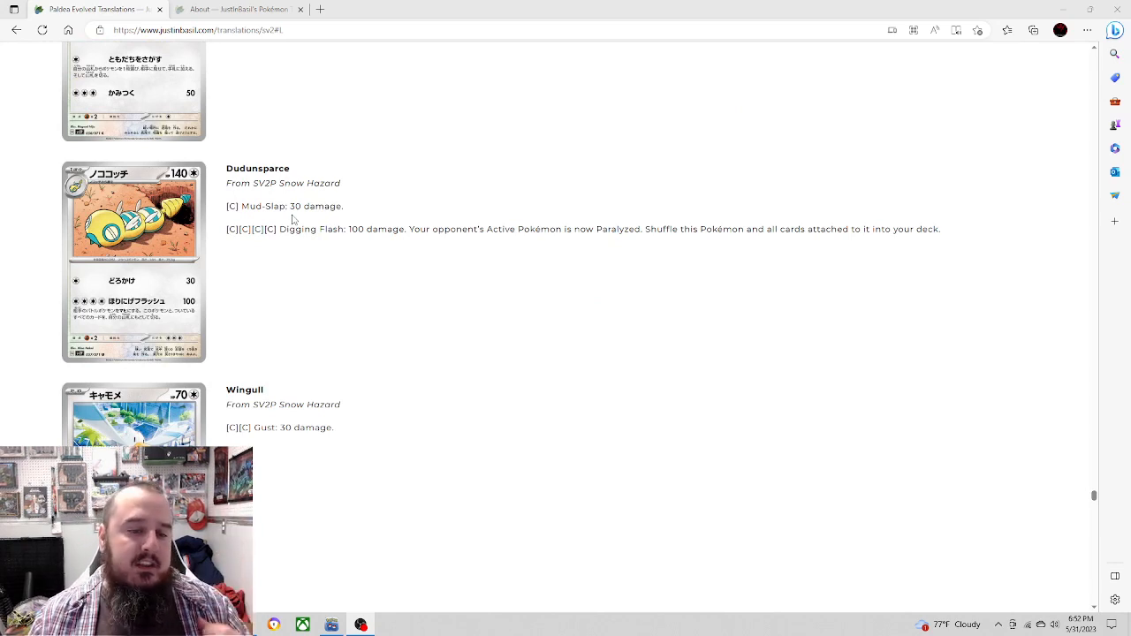
pyautogui.moveTo(297, 283)
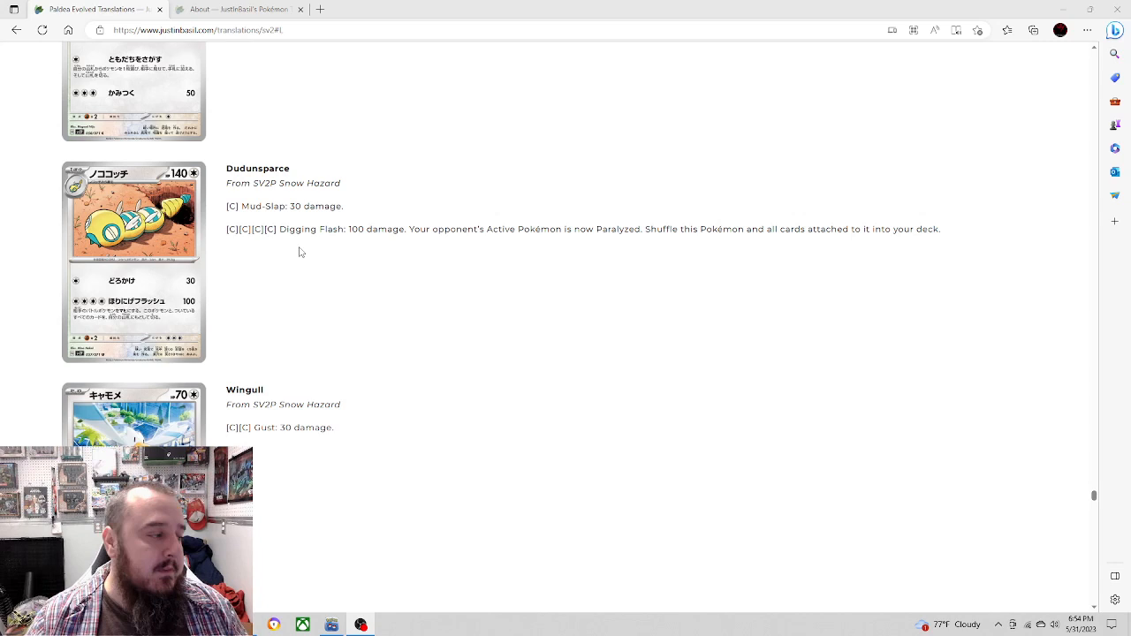
# Step: Scroll down past Wingull and Pelipper's Rumor on the Wind to Slakoth and Vigoroth
pyautogui.scroll(-3)
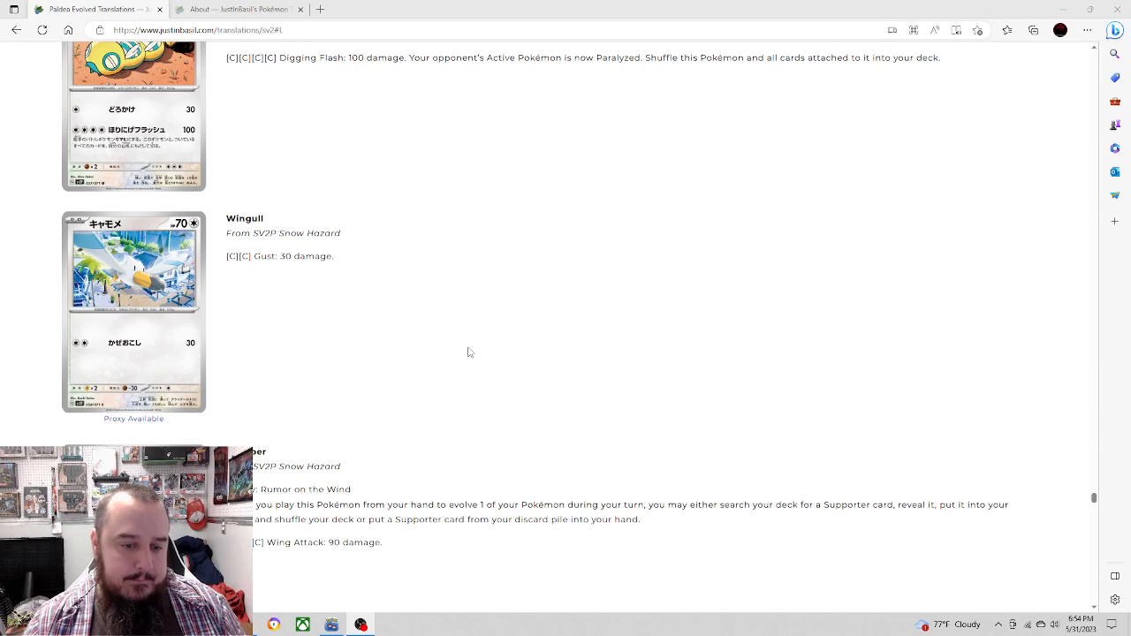
pyautogui.scroll(-3)
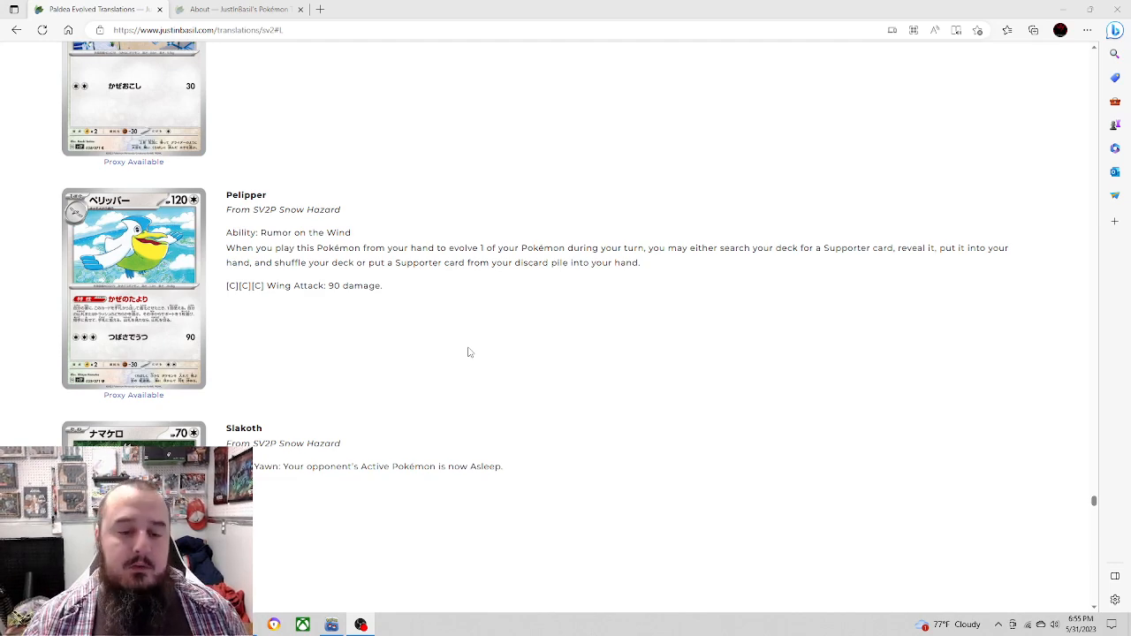
pyautogui.scroll(-3)
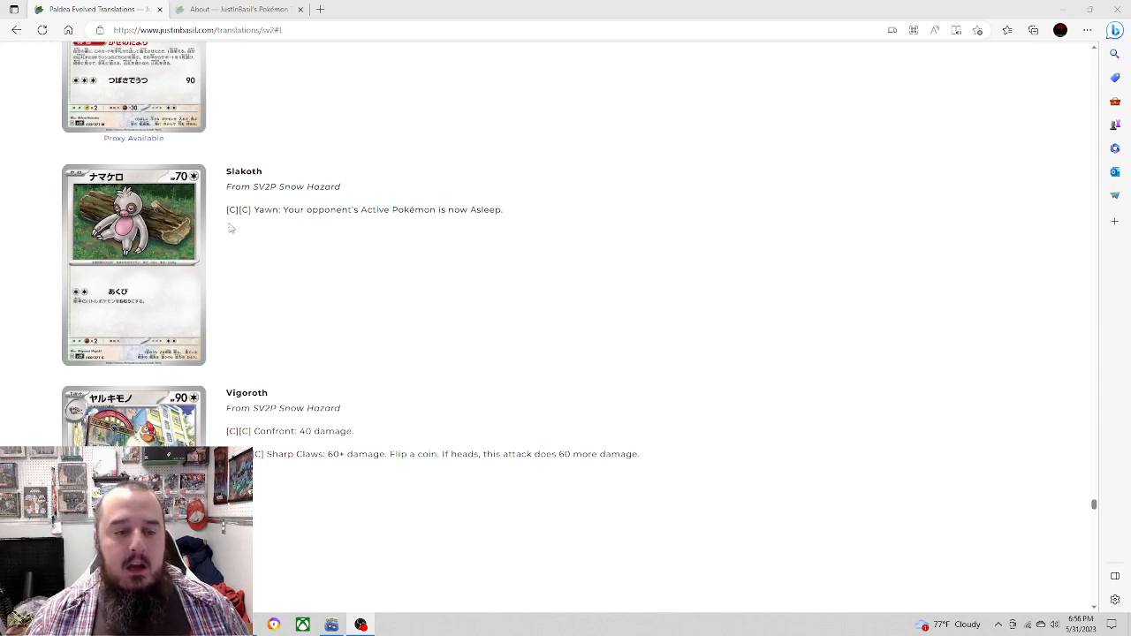
pyautogui.moveTo(318, 255)
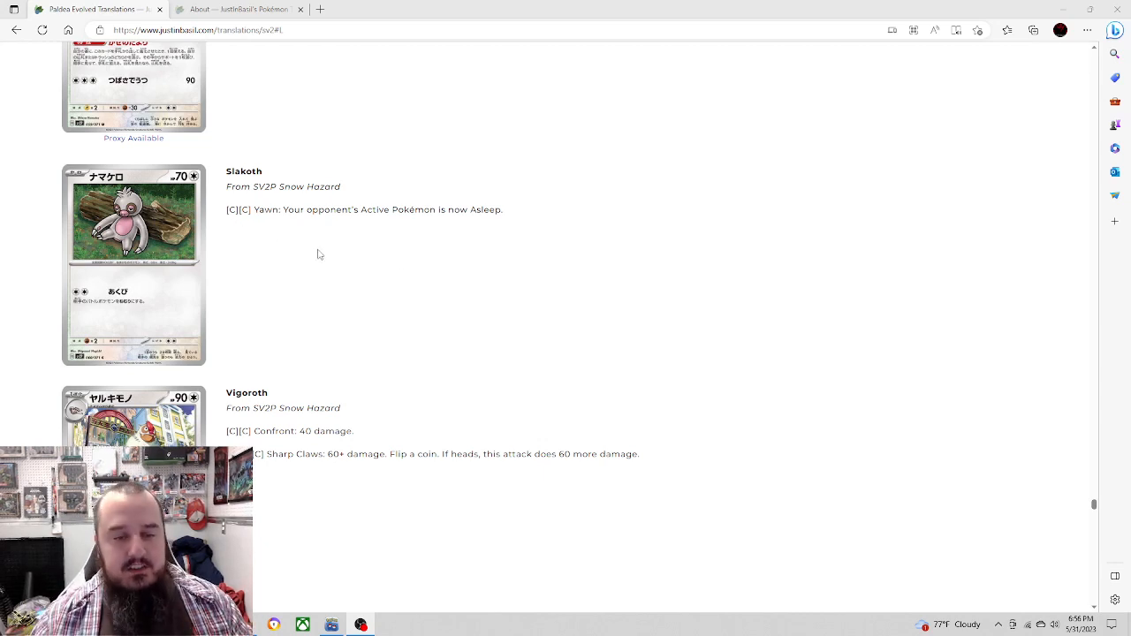
pyautogui.moveTo(477, 219)
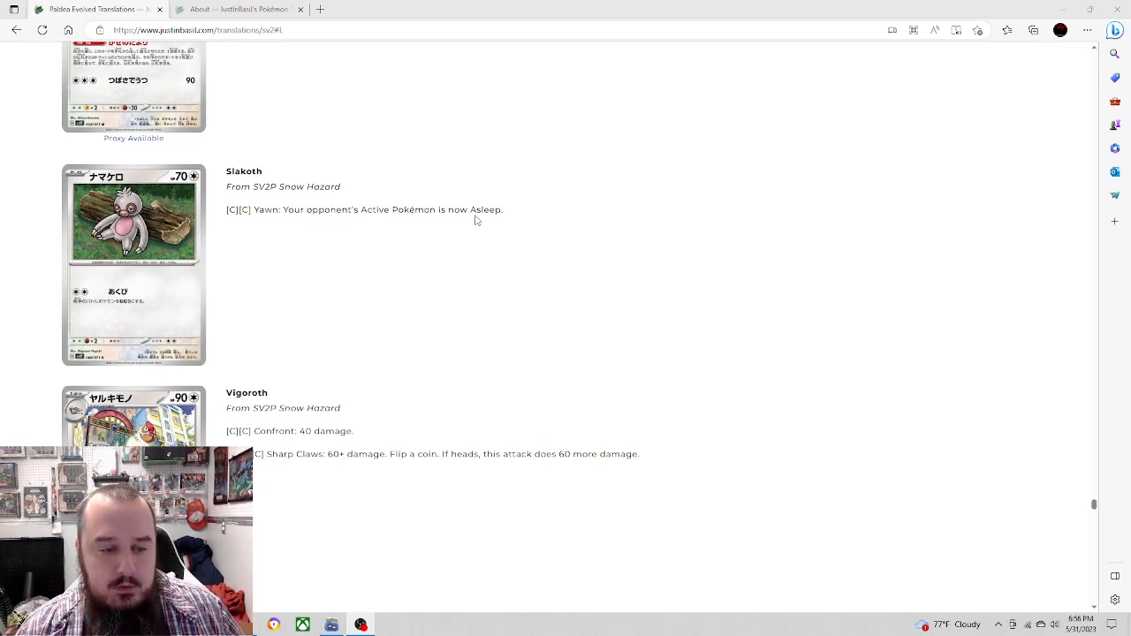
# Step: Scroll down so Vigoroth is at the top with Slaking's translation beneath it
pyautogui.scroll(-3)
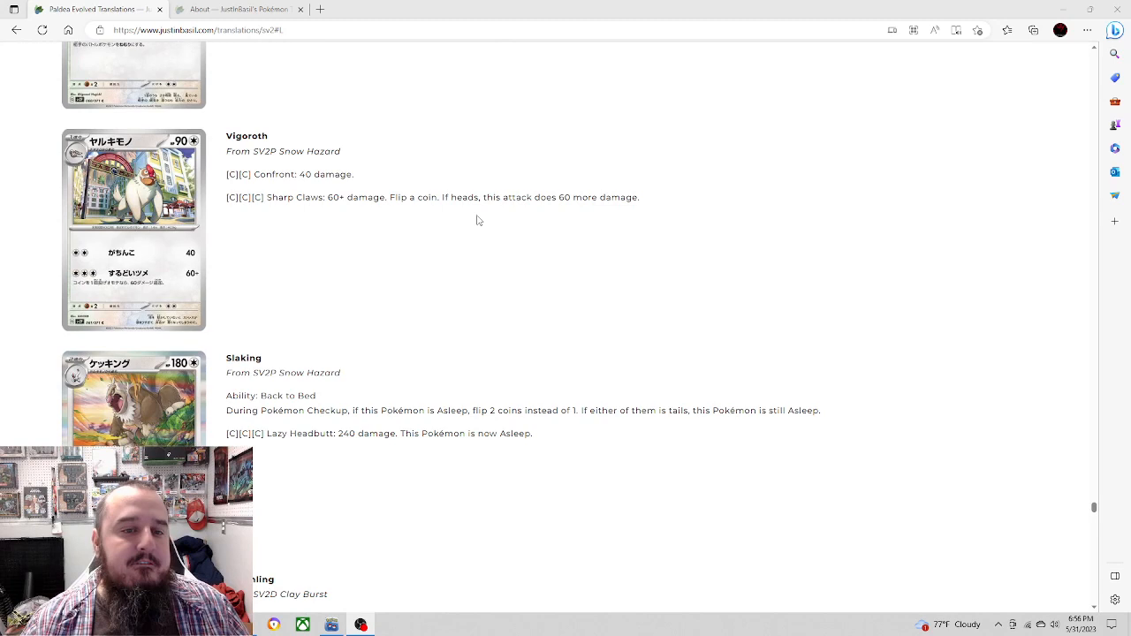
pyautogui.moveTo(643, 283)
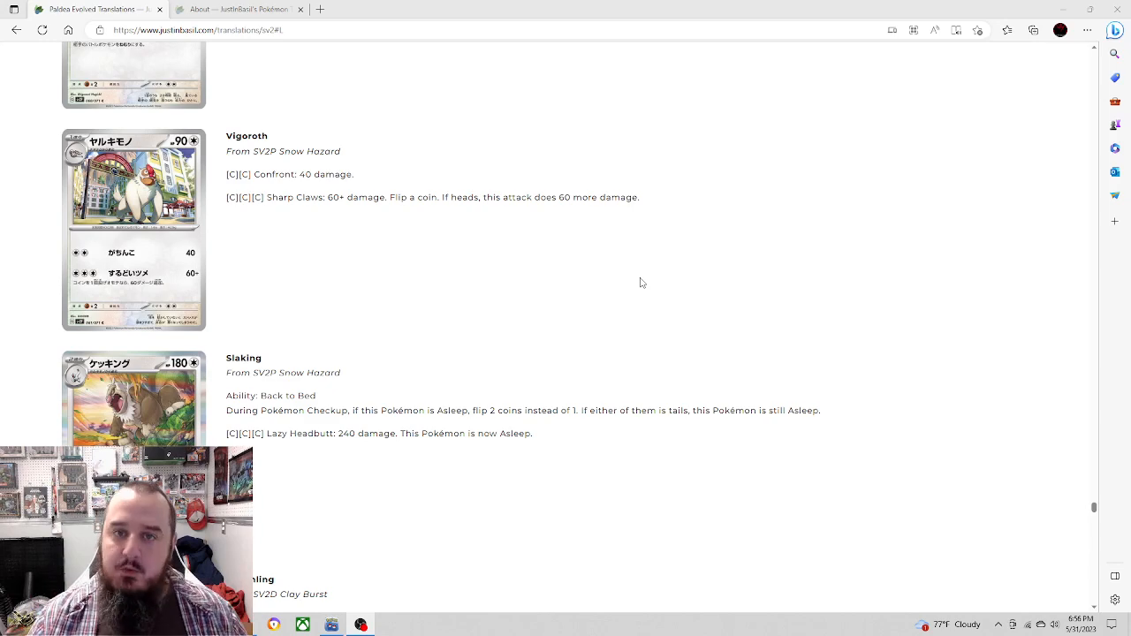
pyautogui.moveTo(629, 285)
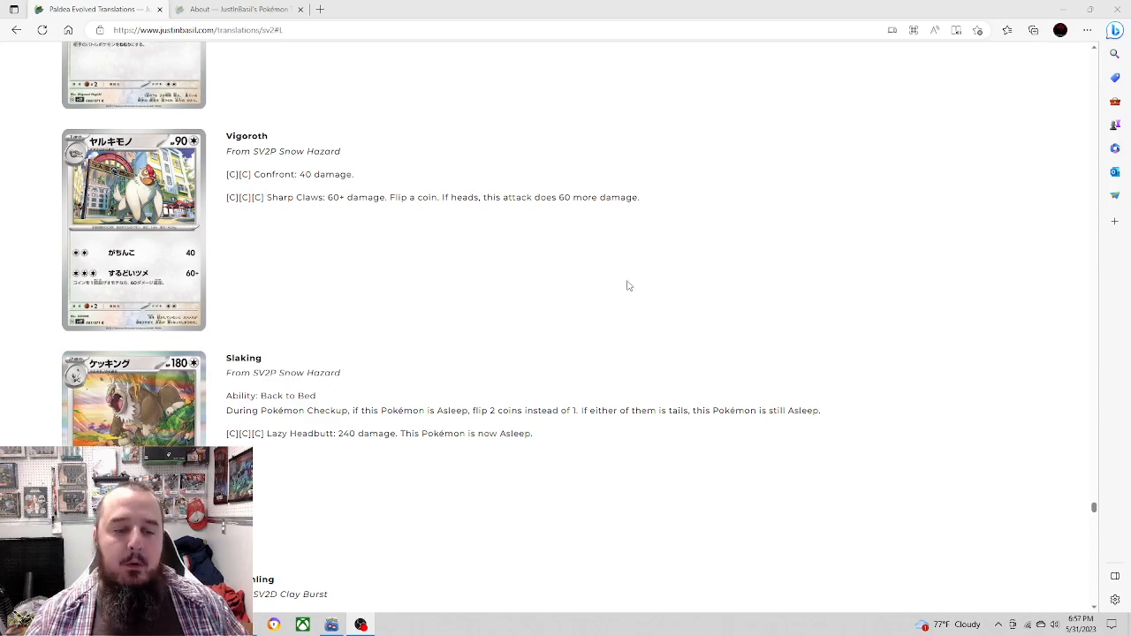
# Step: Scroll back and forth to revisit the Slakoth and Vigoroth translations
pyautogui.scroll(-3)
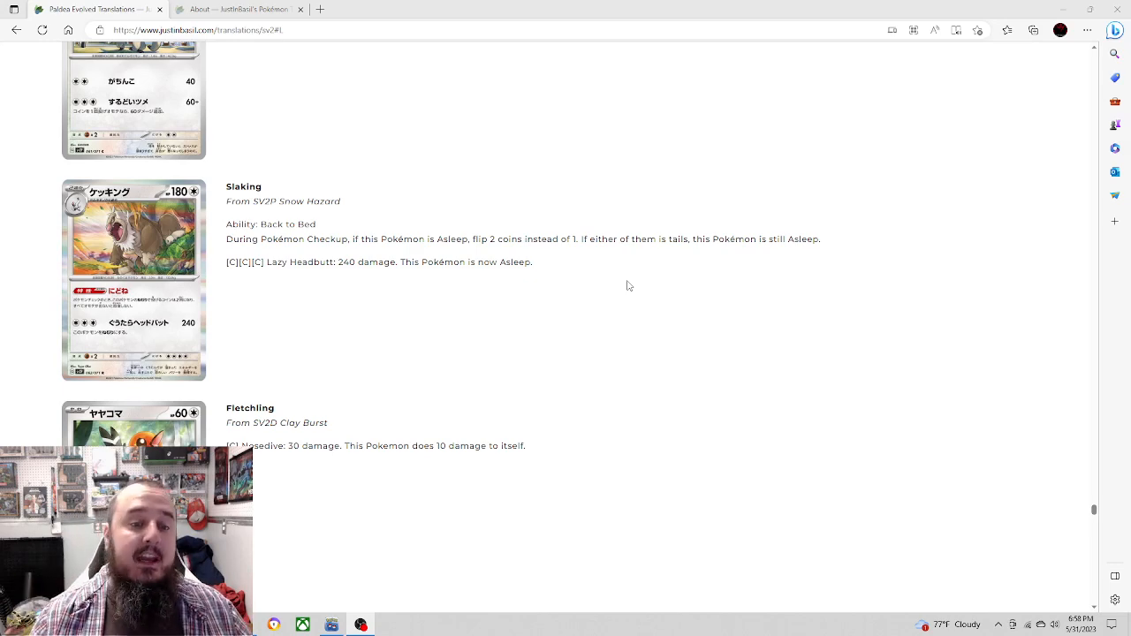
pyautogui.scroll(3)
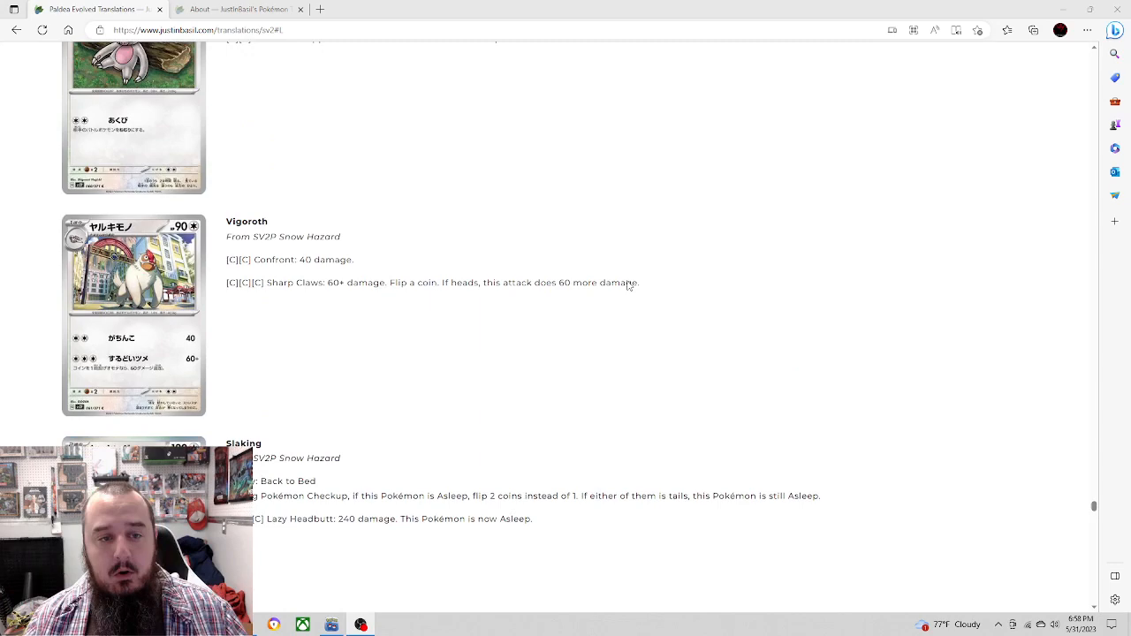
pyautogui.scroll(3)
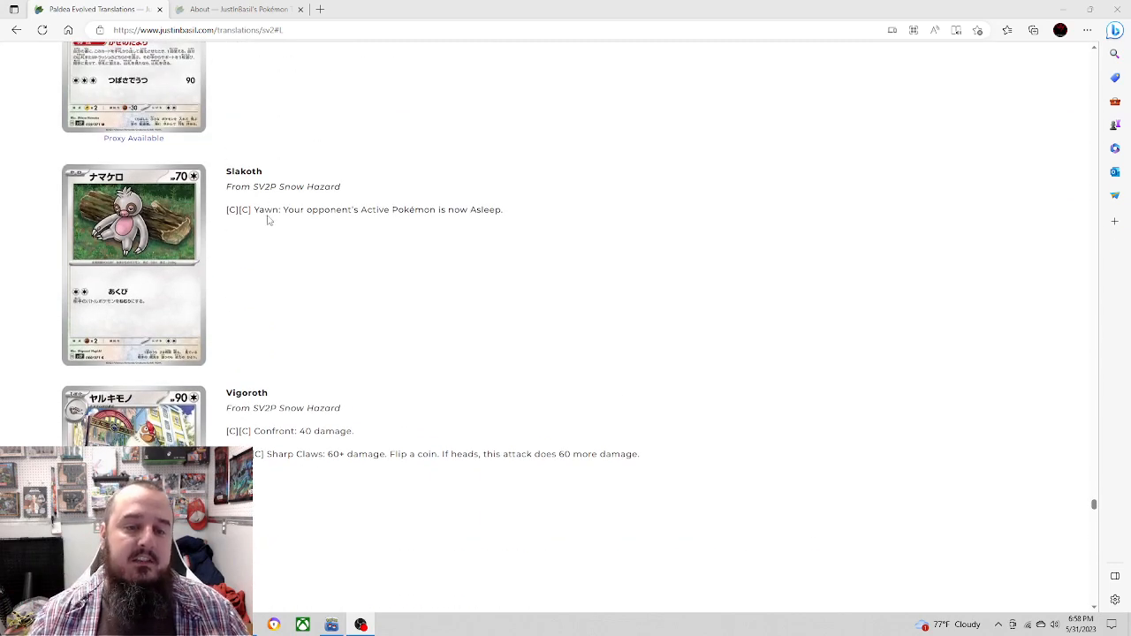
pyautogui.moveTo(384, 222)
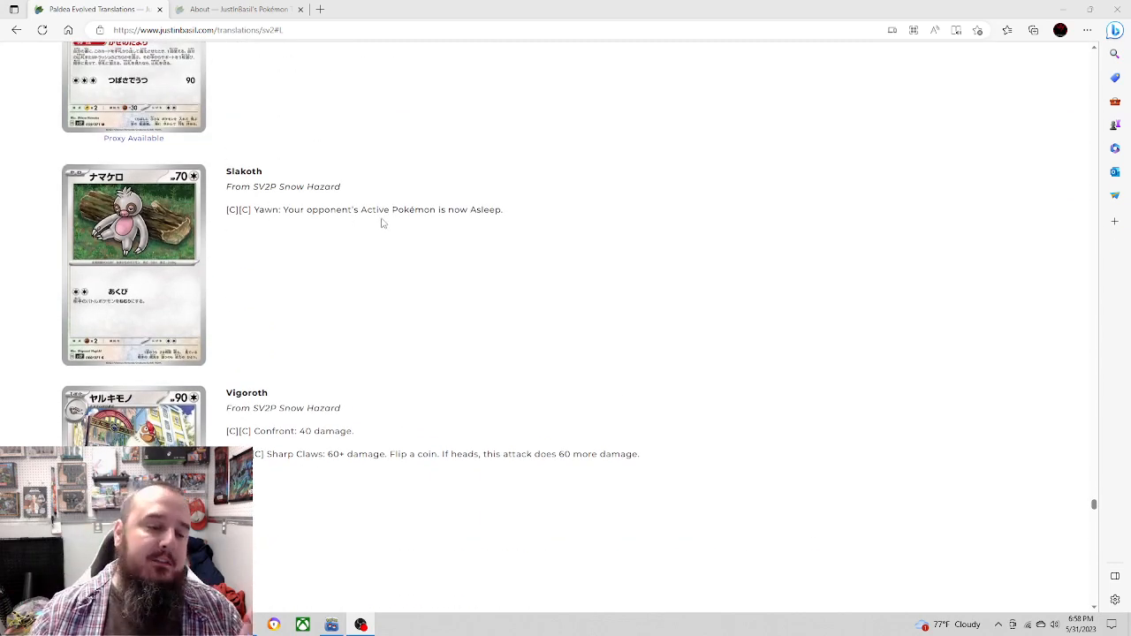
pyautogui.scroll(-3)
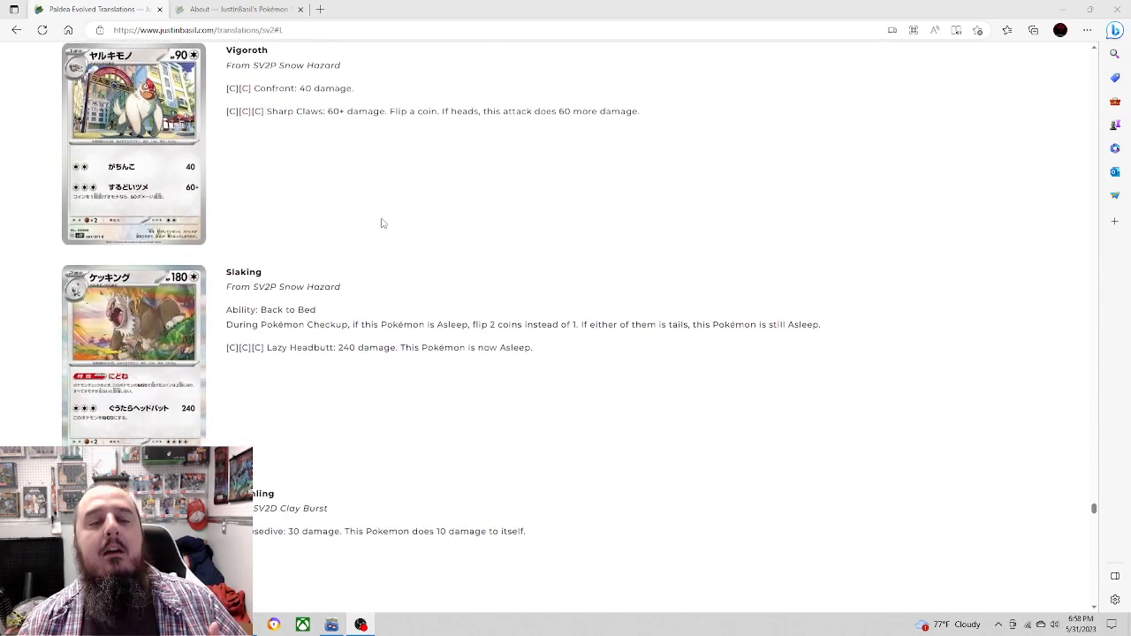
pyautogui.scroll(-3)
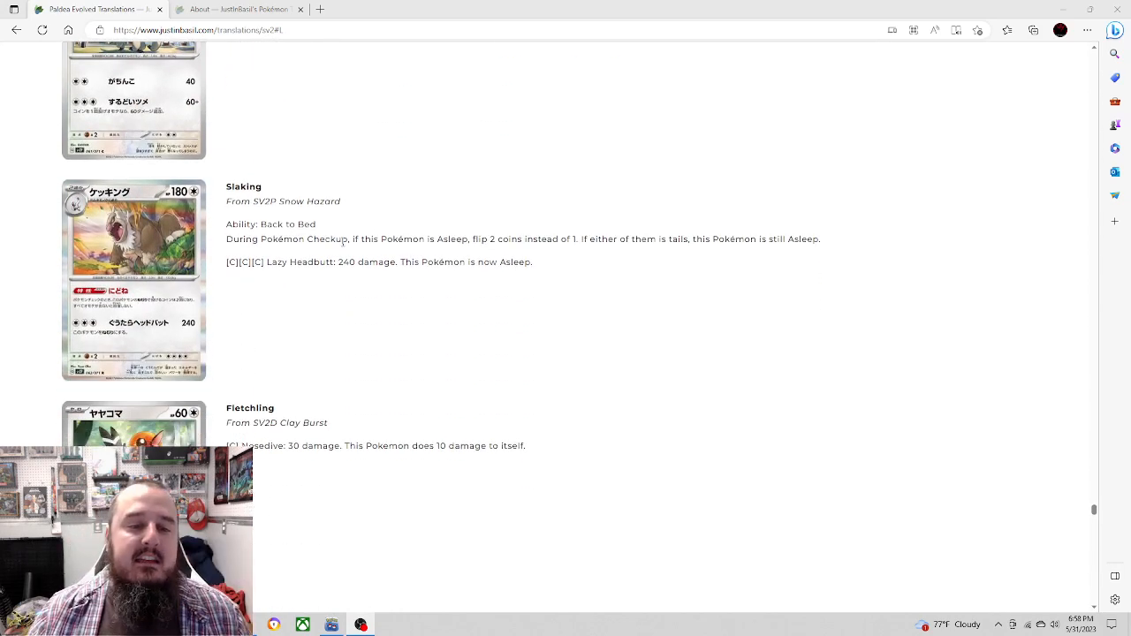
pyautogui.moveTo(368, 304)
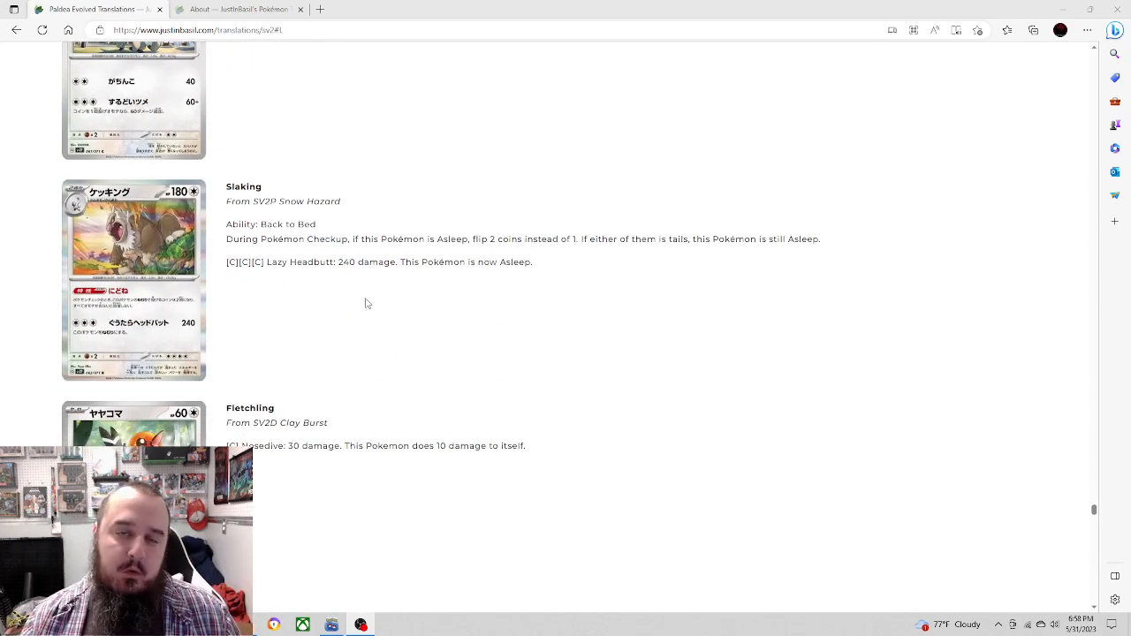
pyautogui.scroll(3)
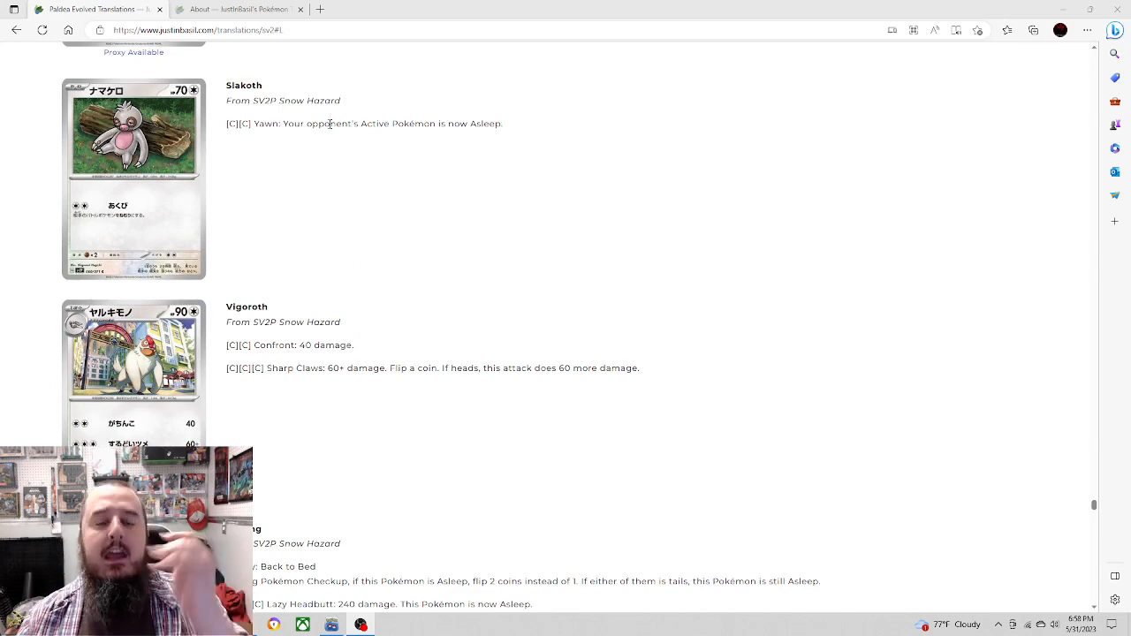
# Step: Scroll down to settle on Slaking with Fletchling's Clay Burst entry following
pyautogui.scroll(-3)
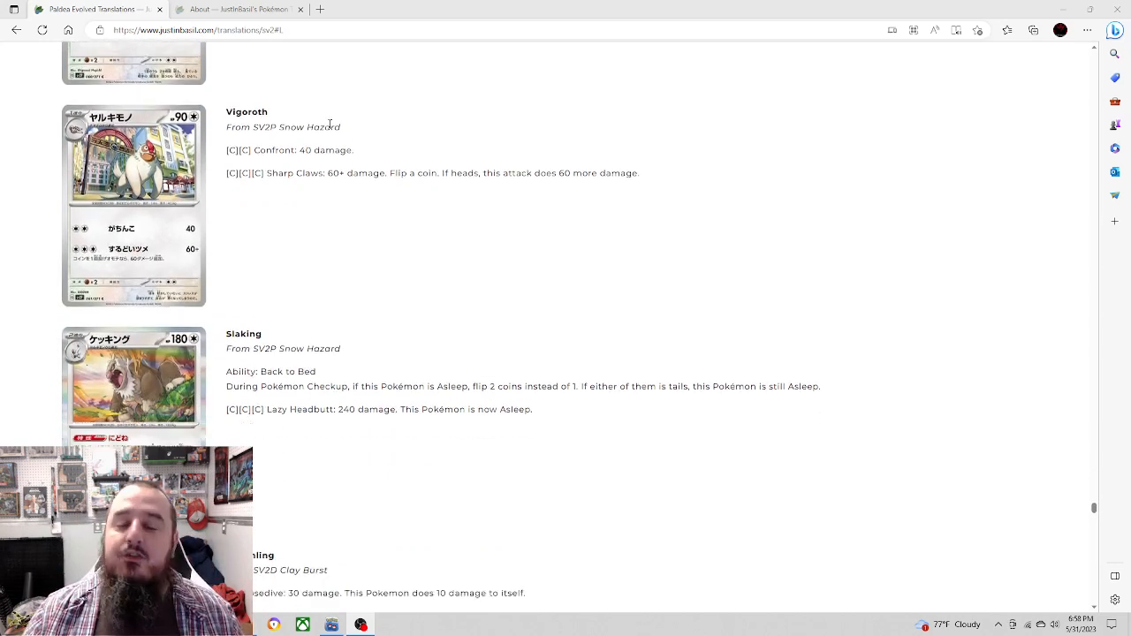
pyautogui.scroll(-3)
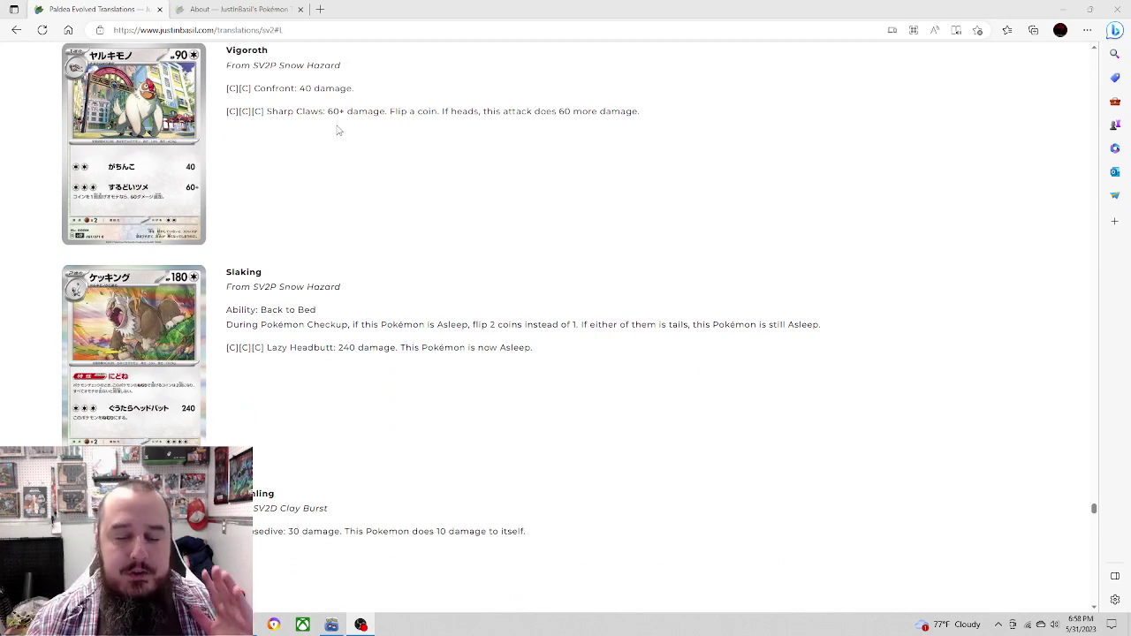
pyautogui.scroll(-3)
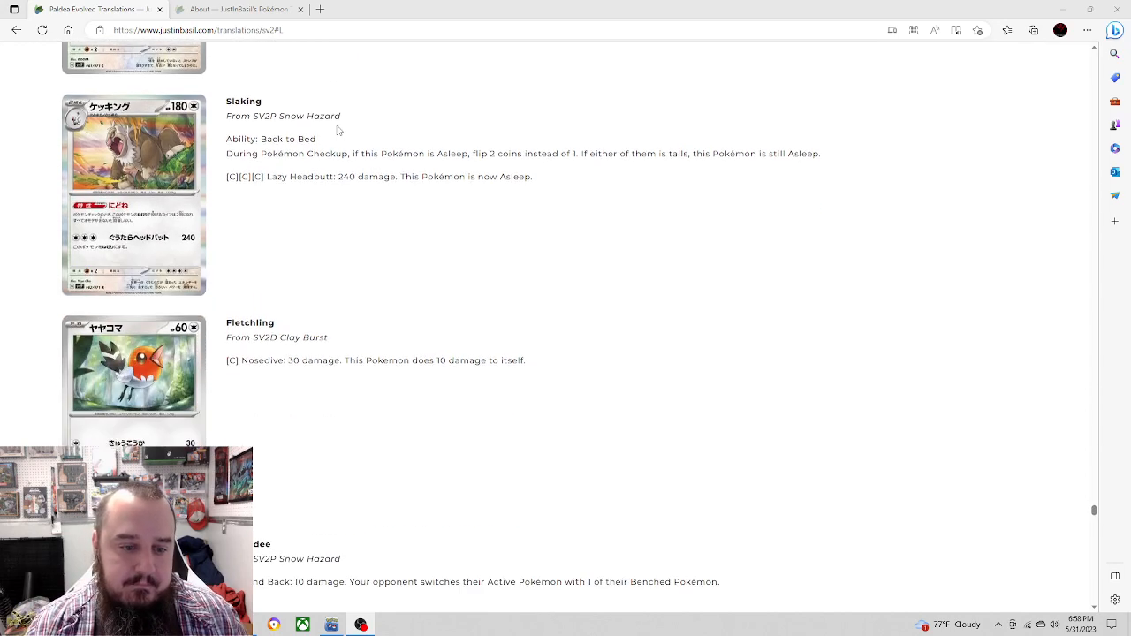
# Step: Scroll down so Fletchling is at the top with Rookidee's Send Back attack below
pyautogui.scroll(-3)
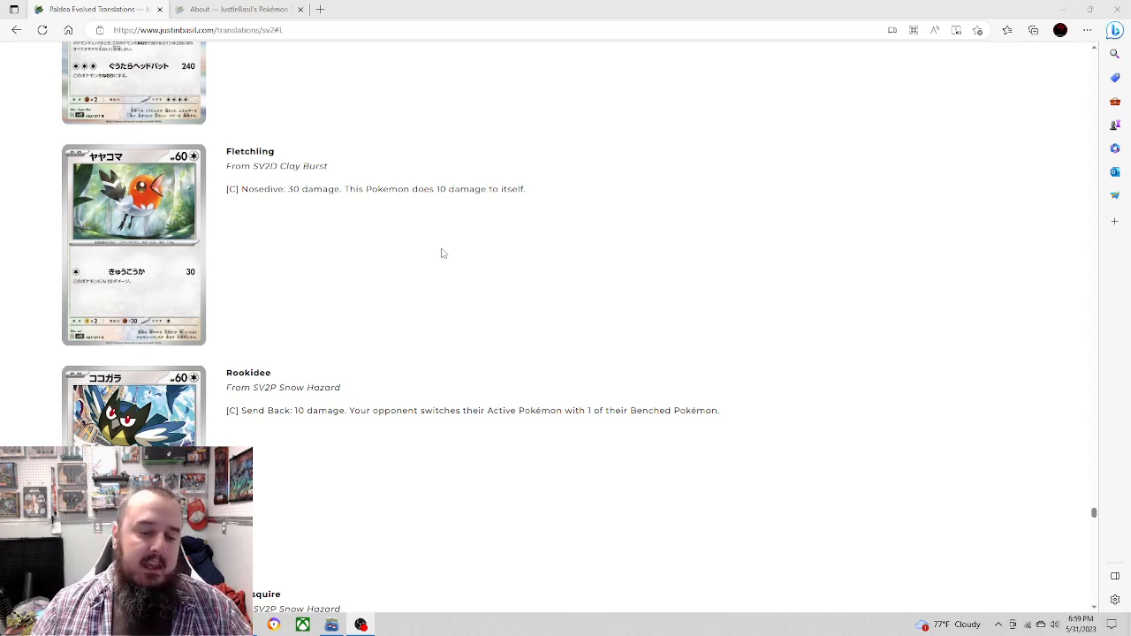
# Step: Scroll down to Rookidee's full Snow Hazard card with Corvisquire appearing next
pyautogui.scroll(-3)
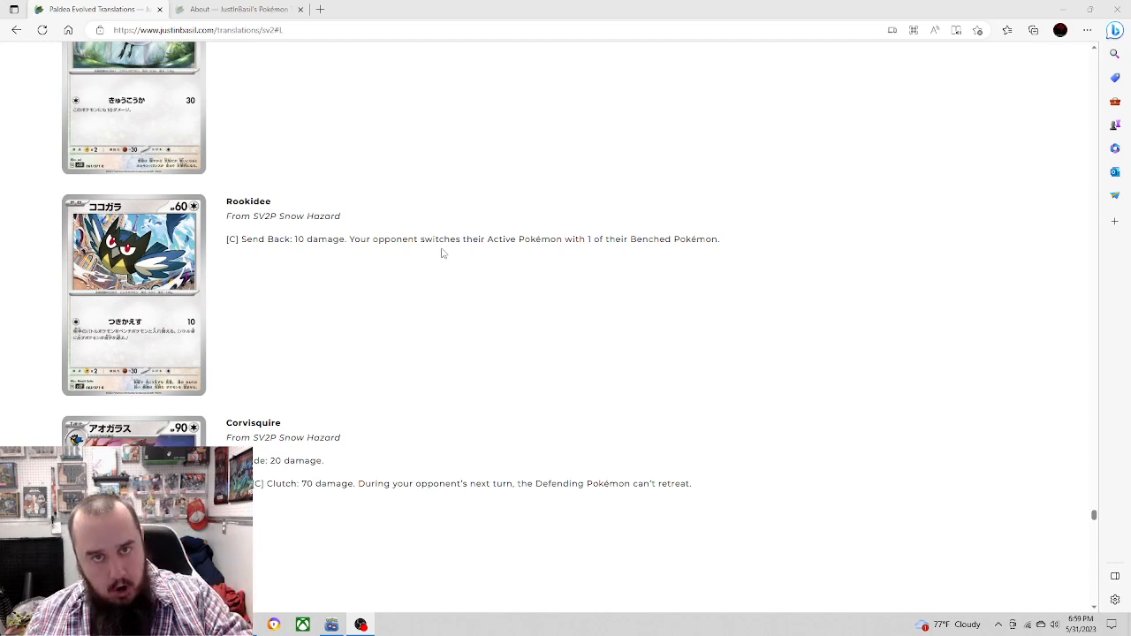
pyautogui.moveTo(445, 264)
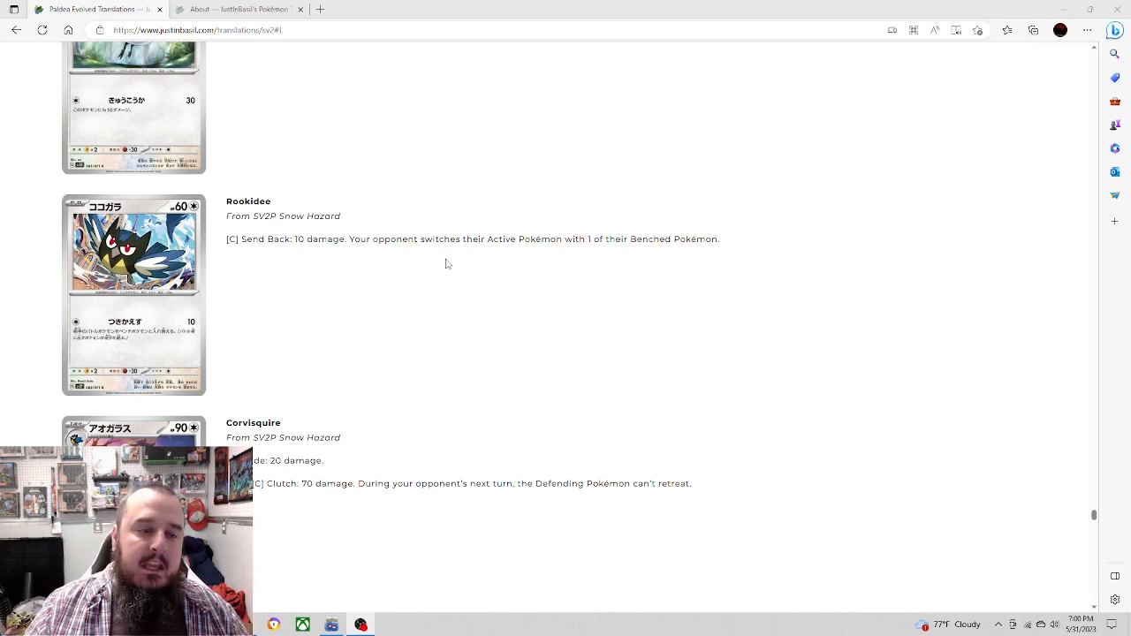
pyautogui.moveTo(346, 226)
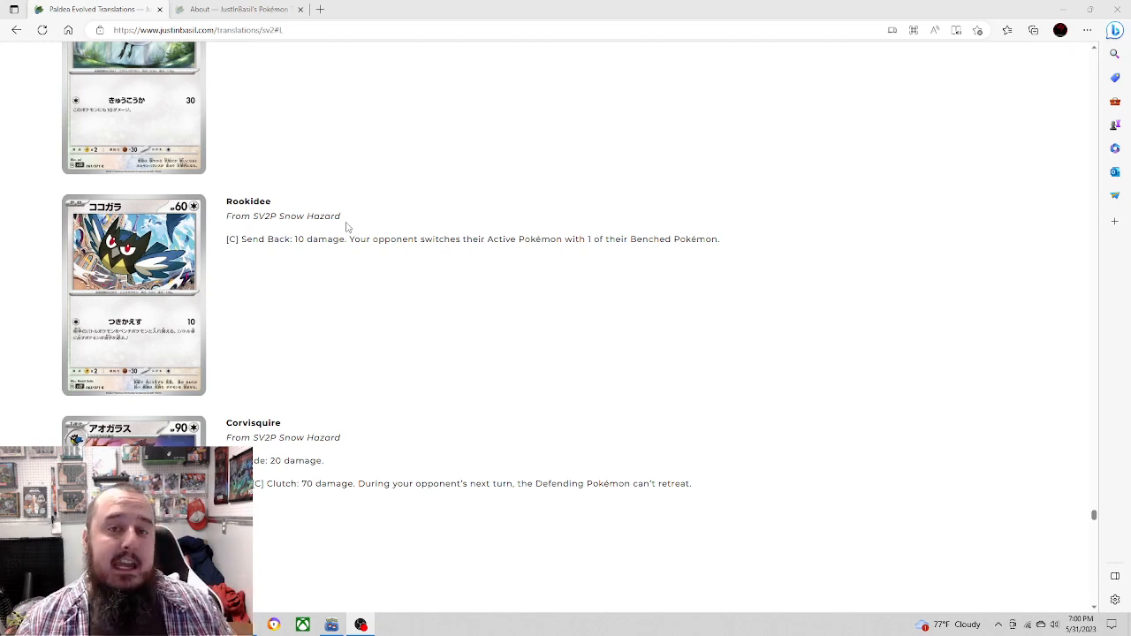
# Step: Scroll past Corvisquire's Glide and Clutch attacks to the first Tandemaus card
pyautogui.scroll(-3)
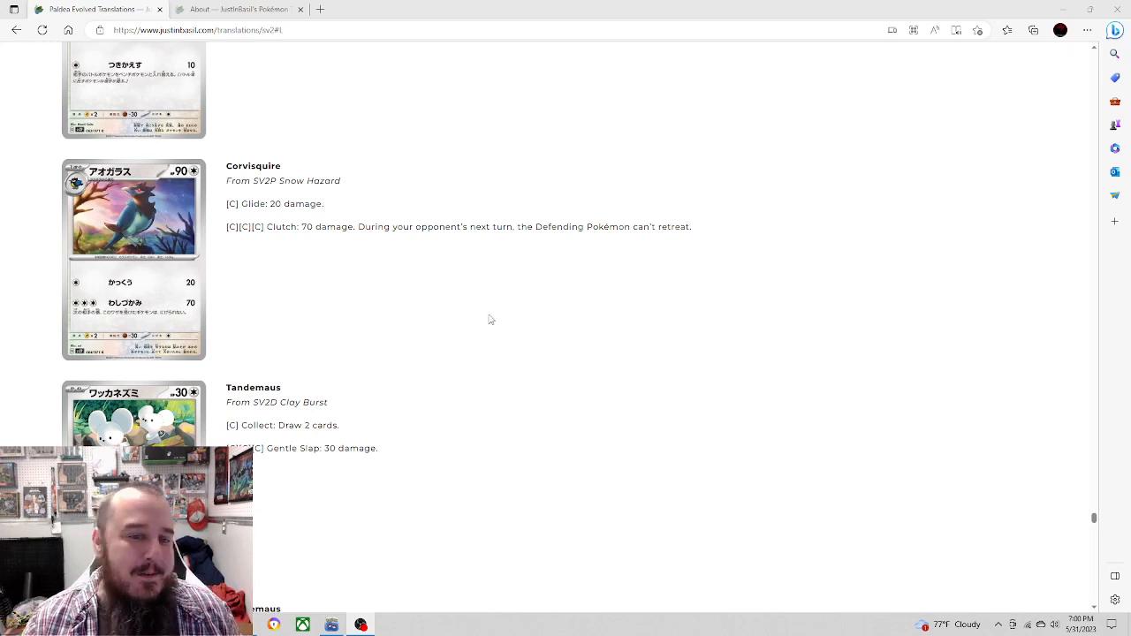
pyautogui.moveTo(433, 191)
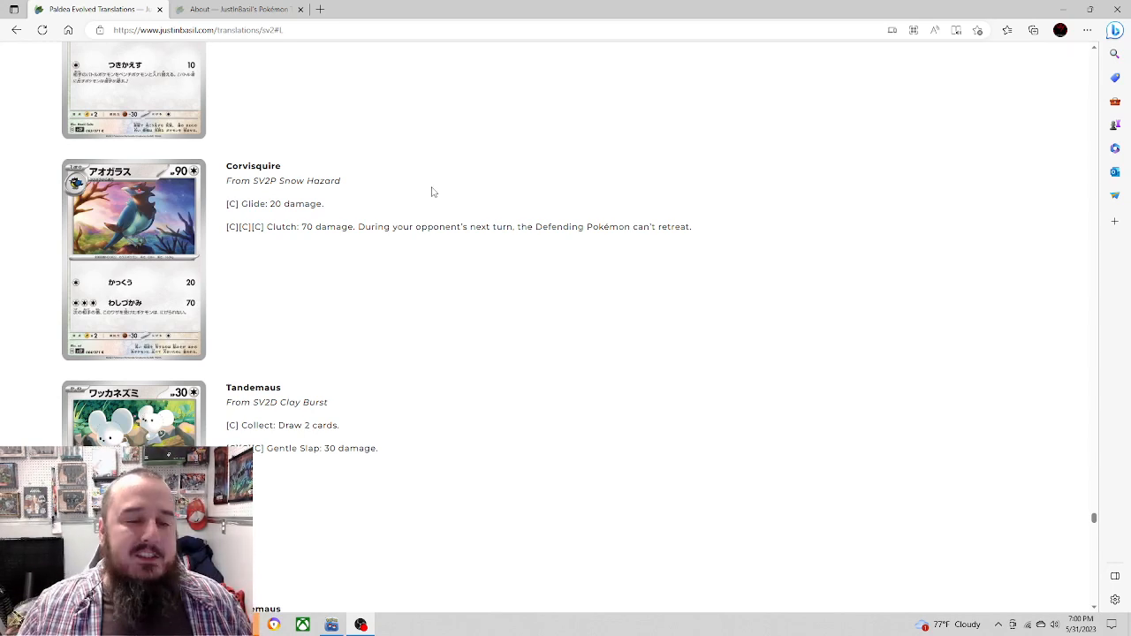
pyautogui.scroll(3)
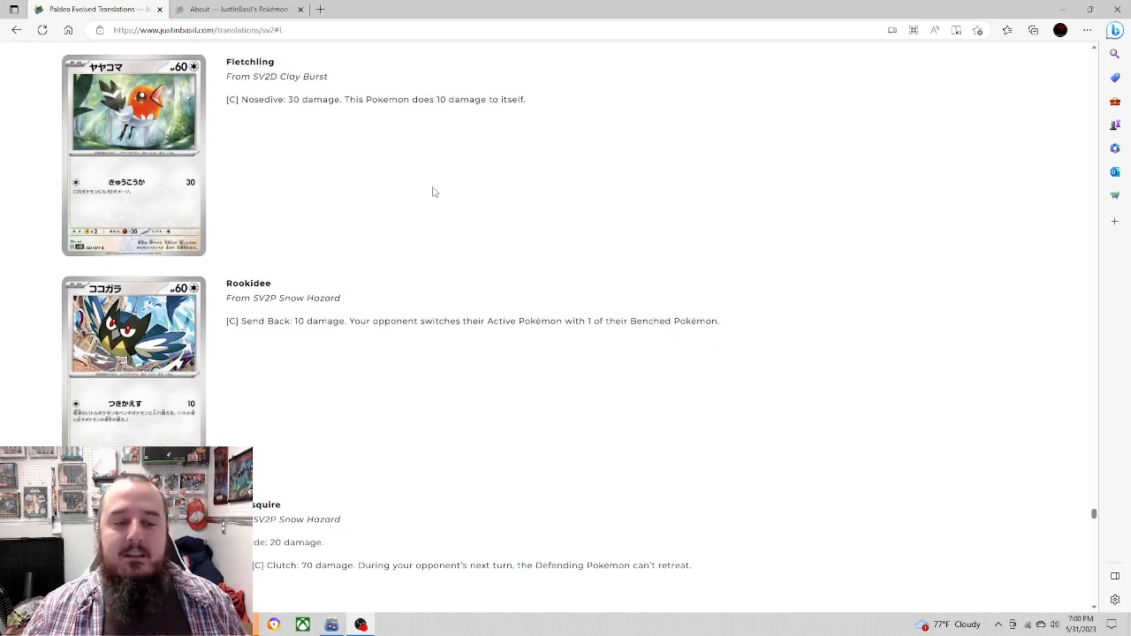
pyautogui.scroll(-3)
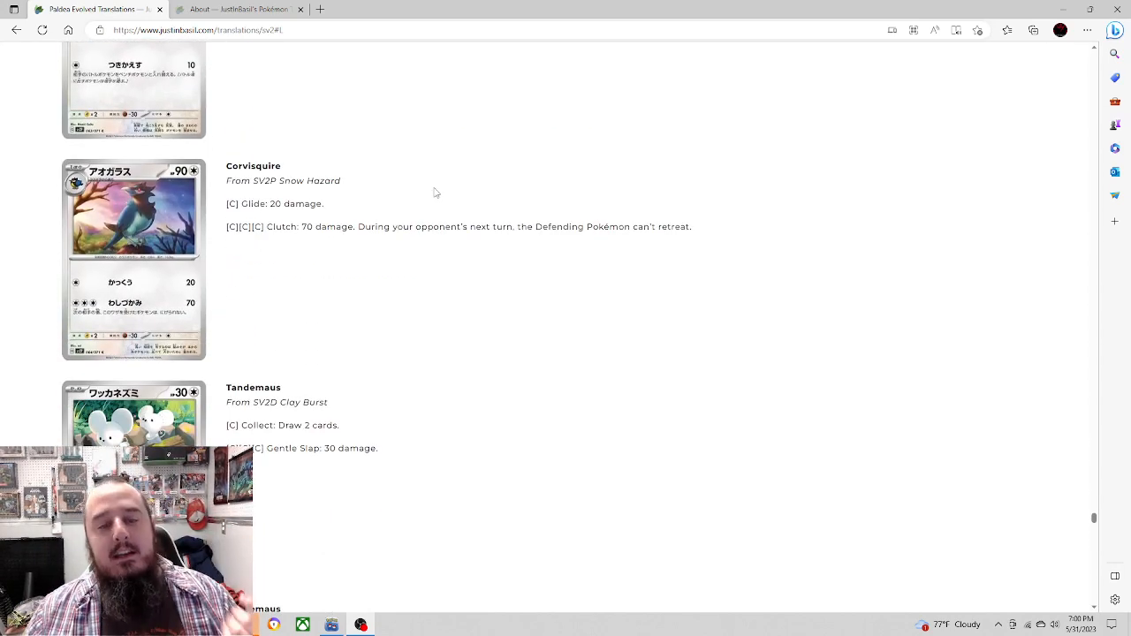
pyautogui.moveTo(453, 202)
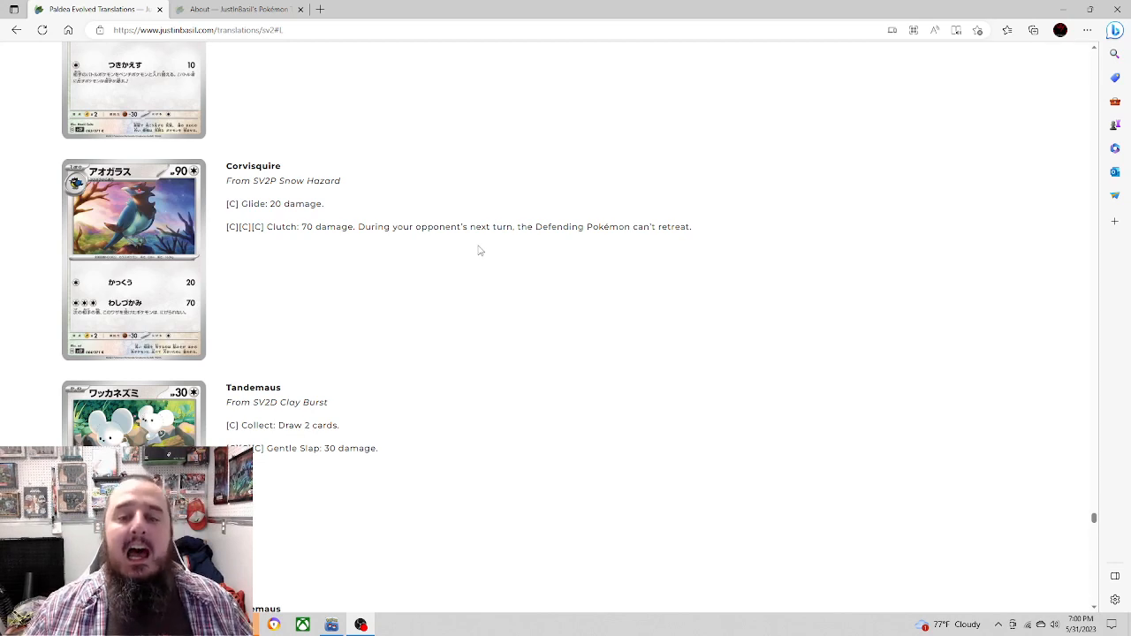
pyautogui.moveTo(460, 213)
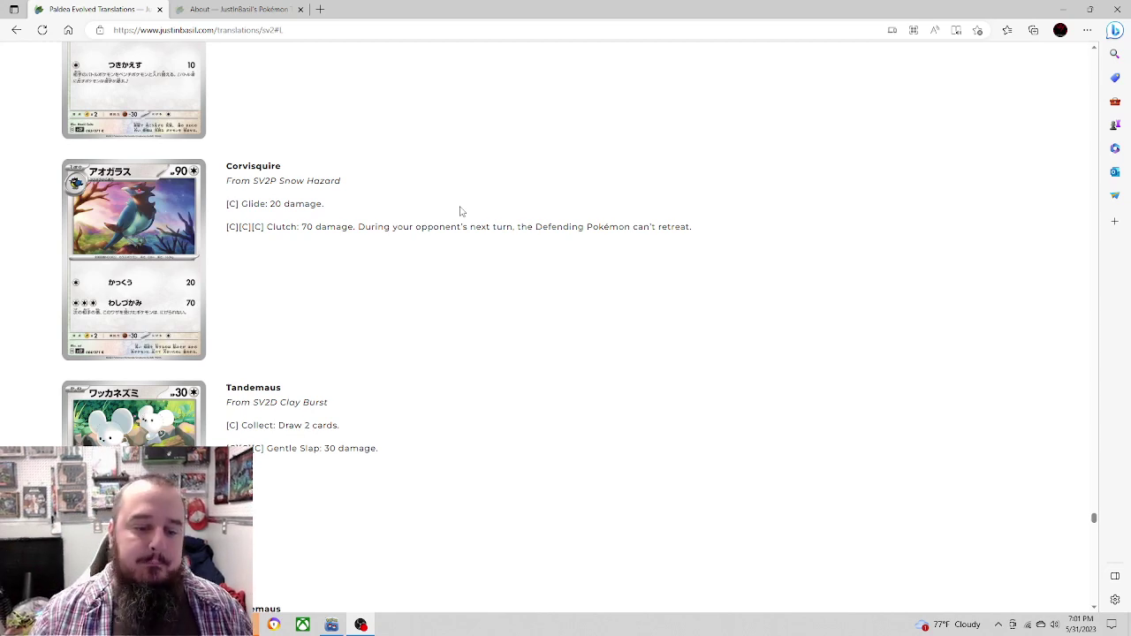
pyautogui.scroll(-3)
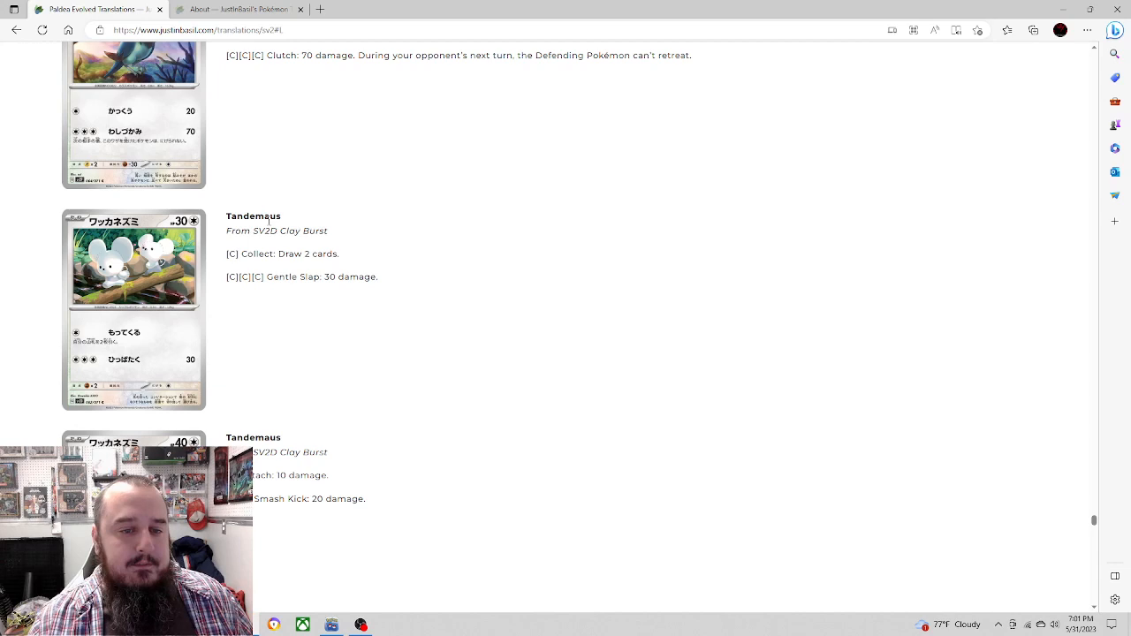
# Step: Scroll down so both Tandemaus cards show in full with Maushold appearing below
pyautogui.scroll(-3)
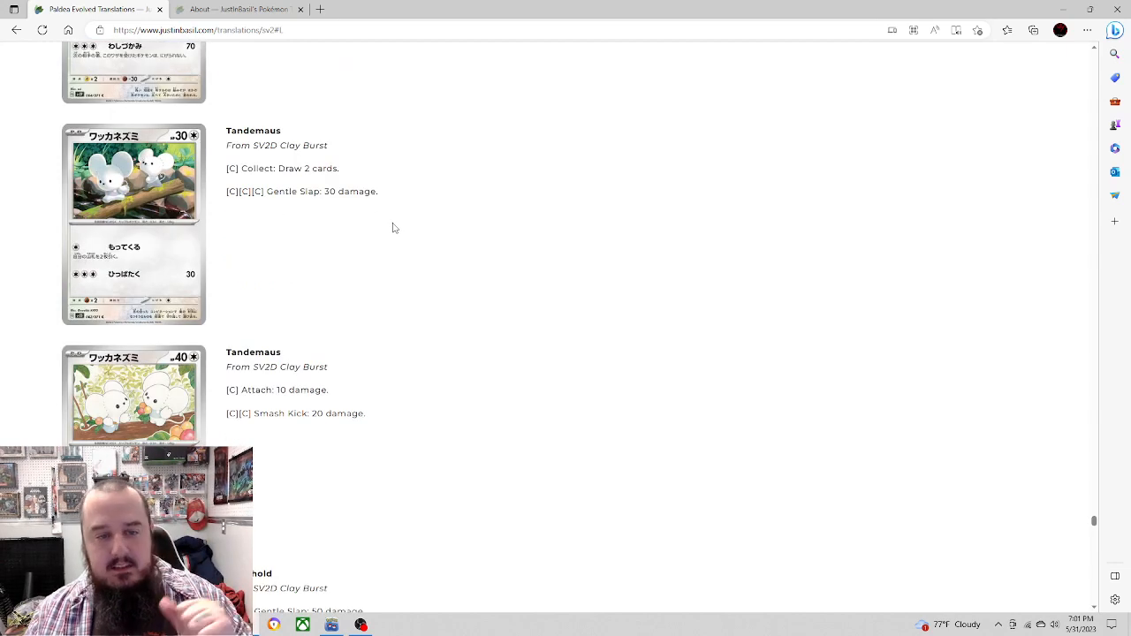
pyautogui.moveTo(402, 230)
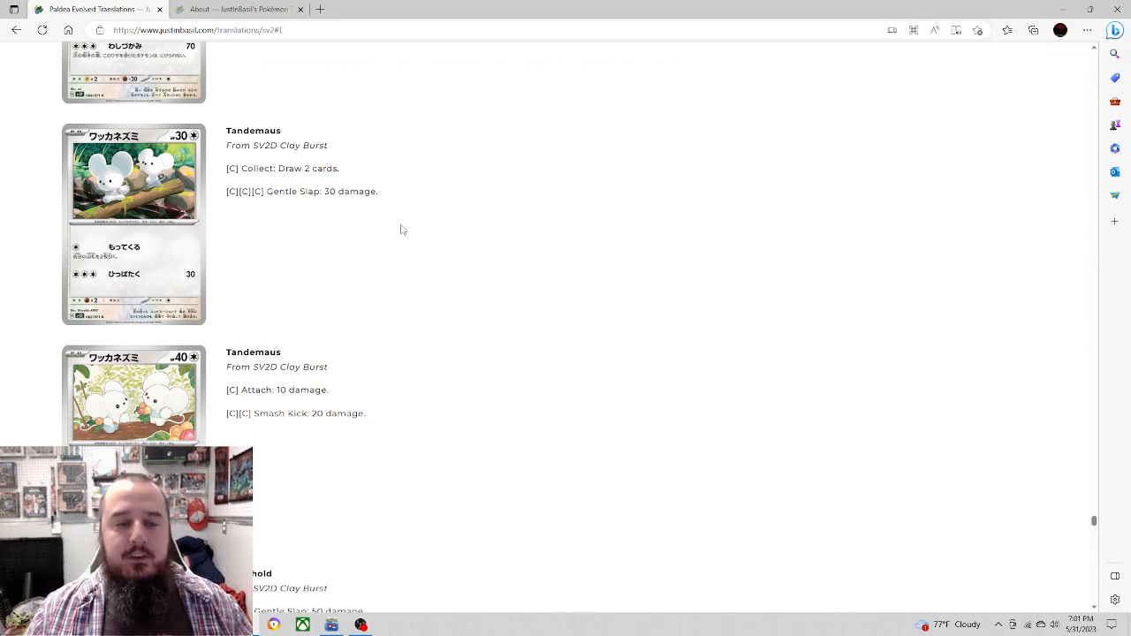
pyautogui.moveTo(358, 214)
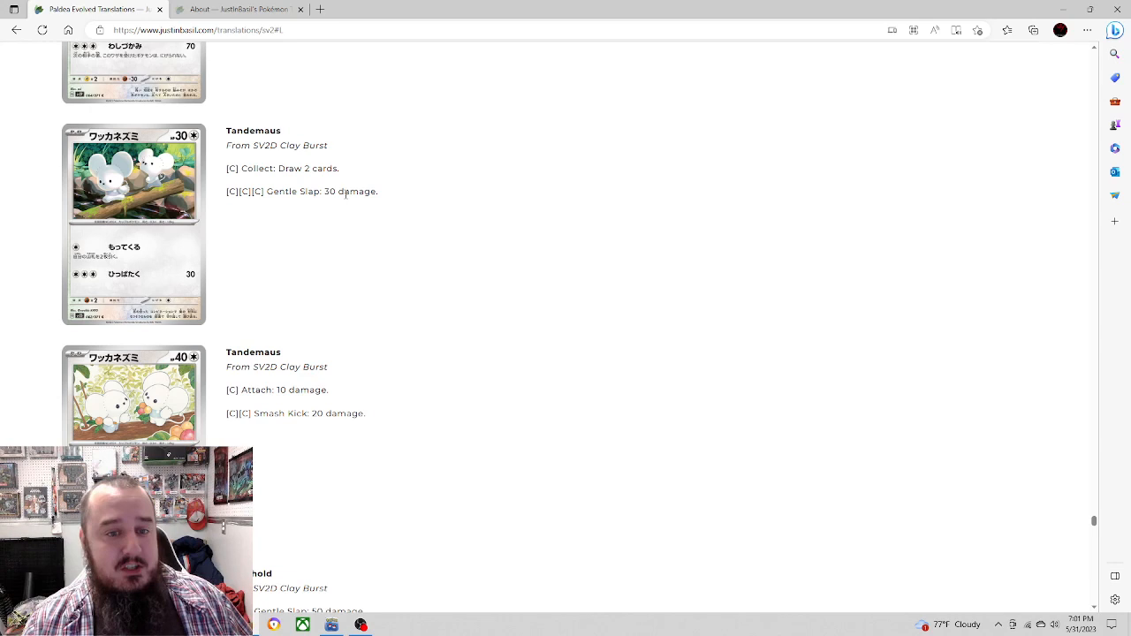
pyautogui.doubleClick(297, 168)
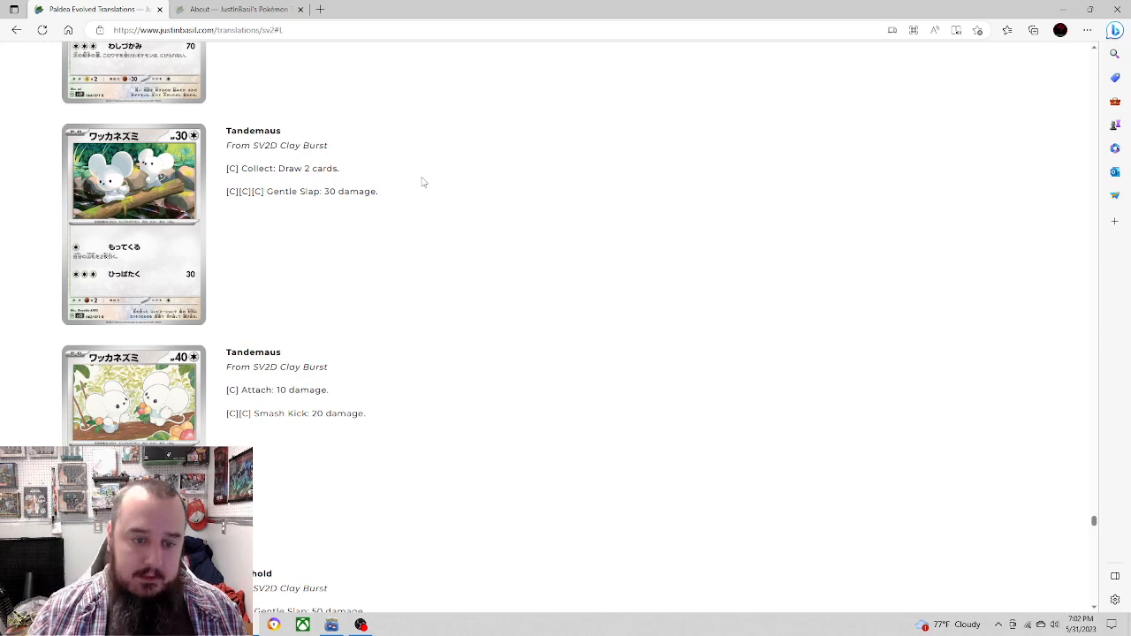
pyautogui.moveTo(538, 142)
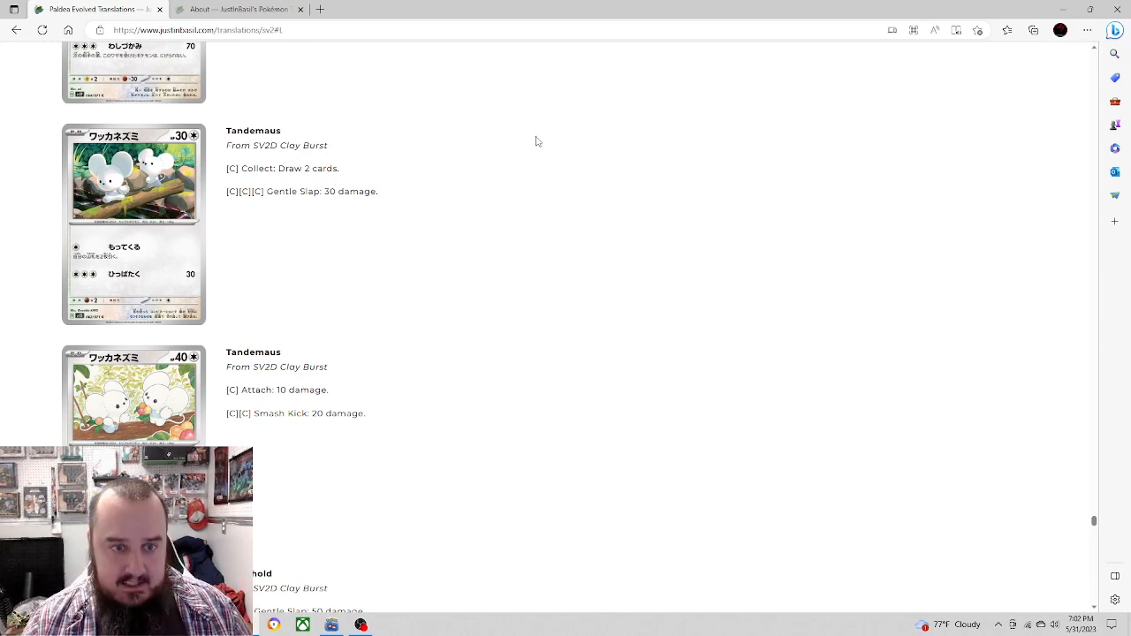
pyautogui.scroll(-3)
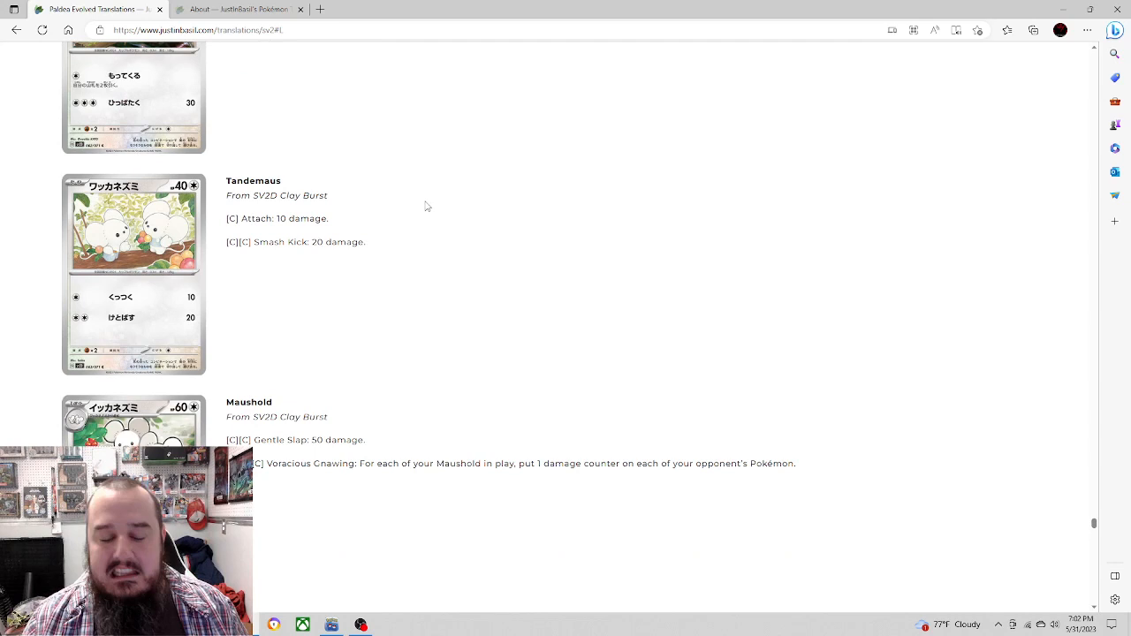
# Step: Scroll past the second Tandemaus so Maushold's full card shows, with Squawkabilly ex starting below
pyautogui.scroll(3)
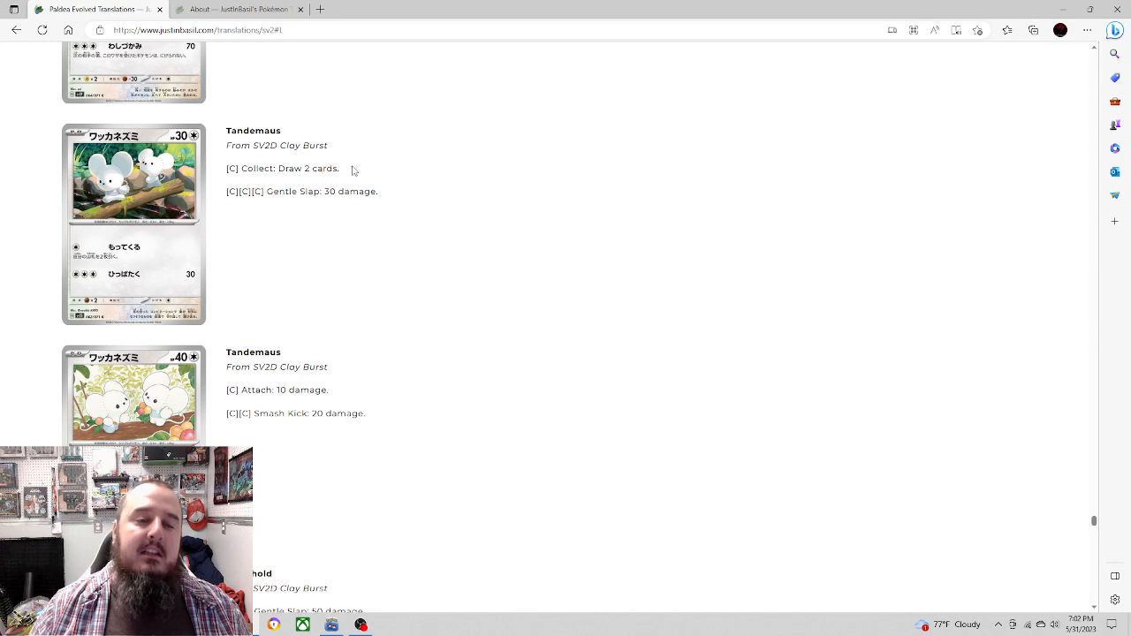
pyautogui.scroll(-3)
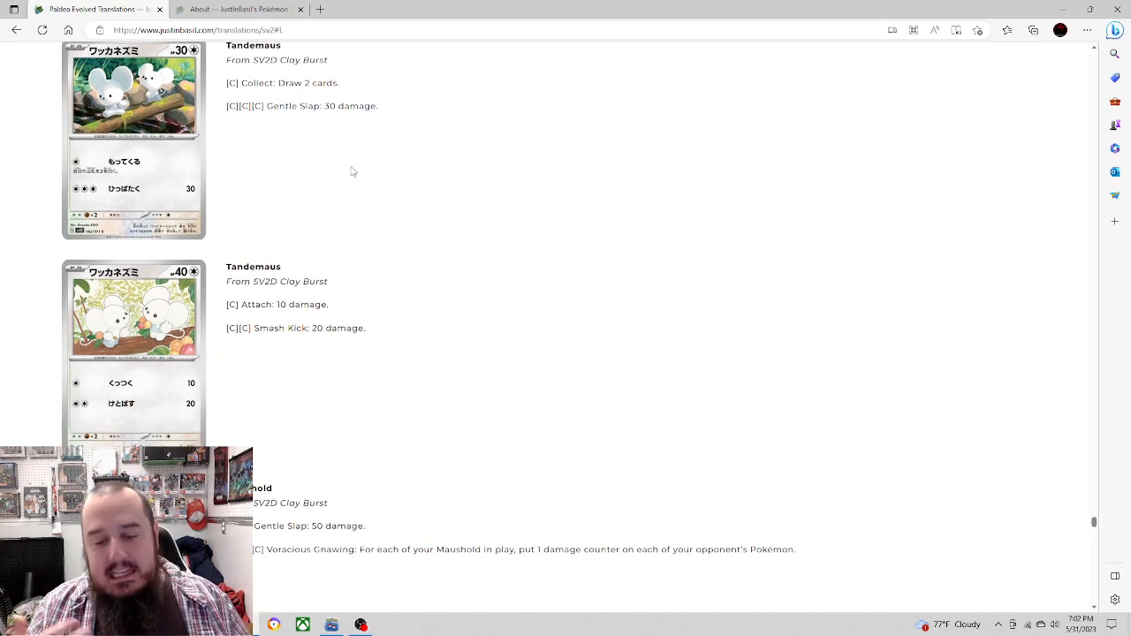
pyautogui.scroll(-3)
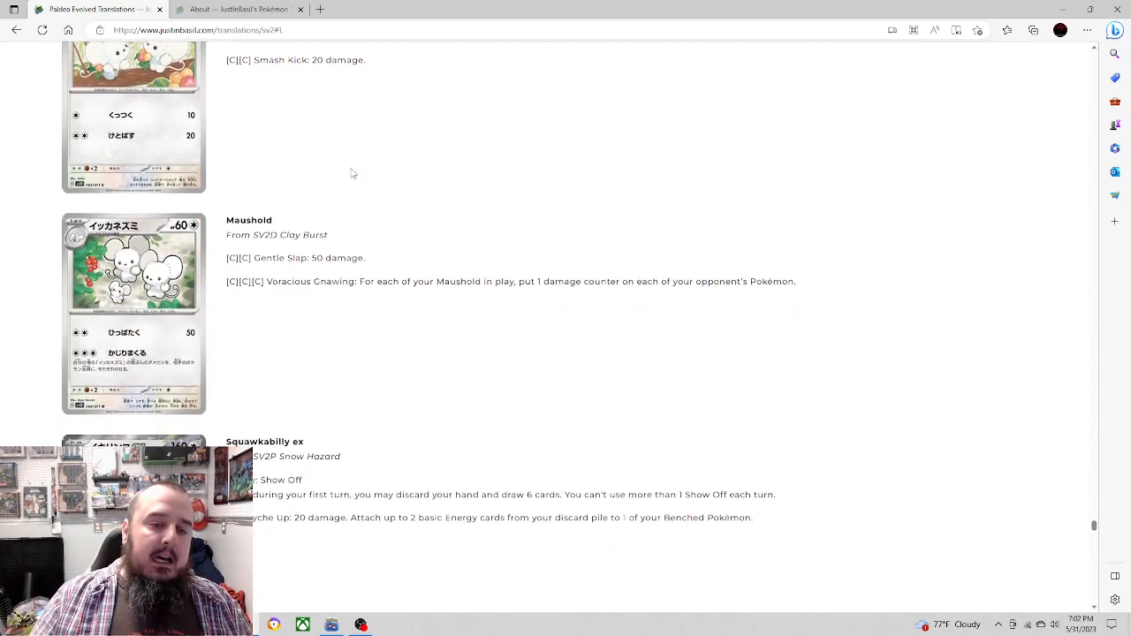
# Step: Scroll so Squawkabilly ex's Show Off ability and Psycho Up attack are fully visible
pyautogui.scroll(-3)
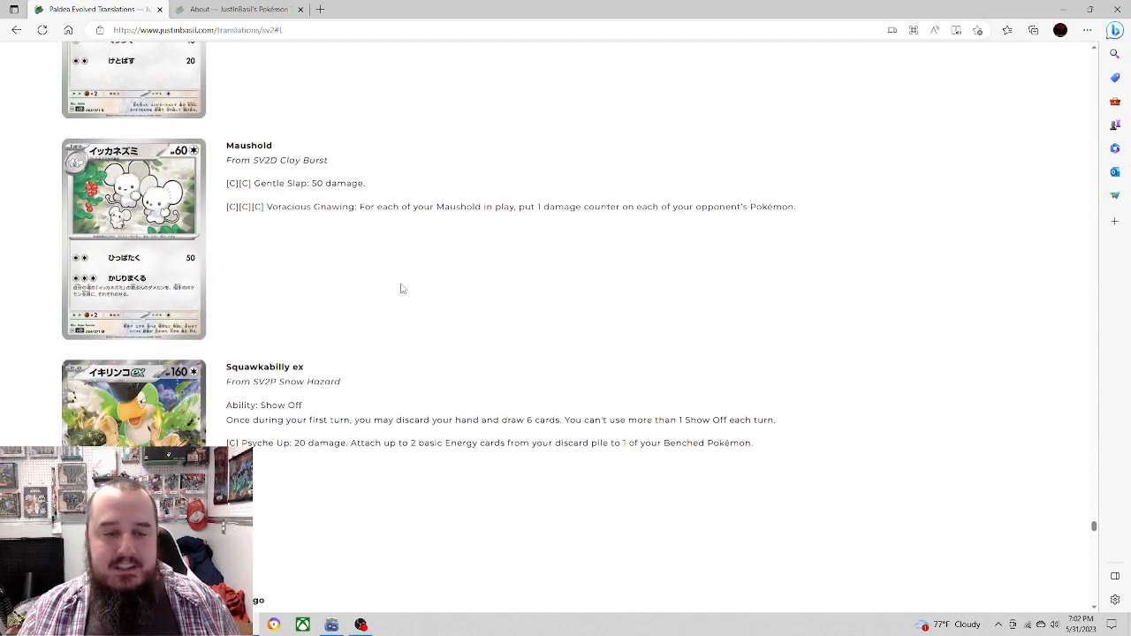
pyautogui.moveTo(445, 318)
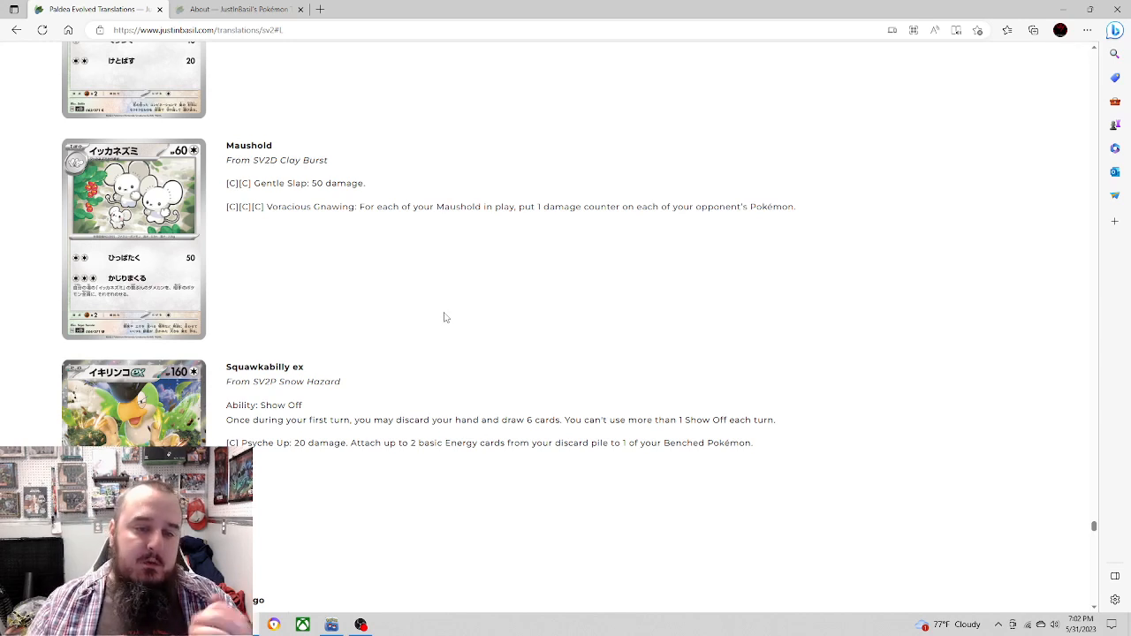
pyautogui.moveTo(433, 244)
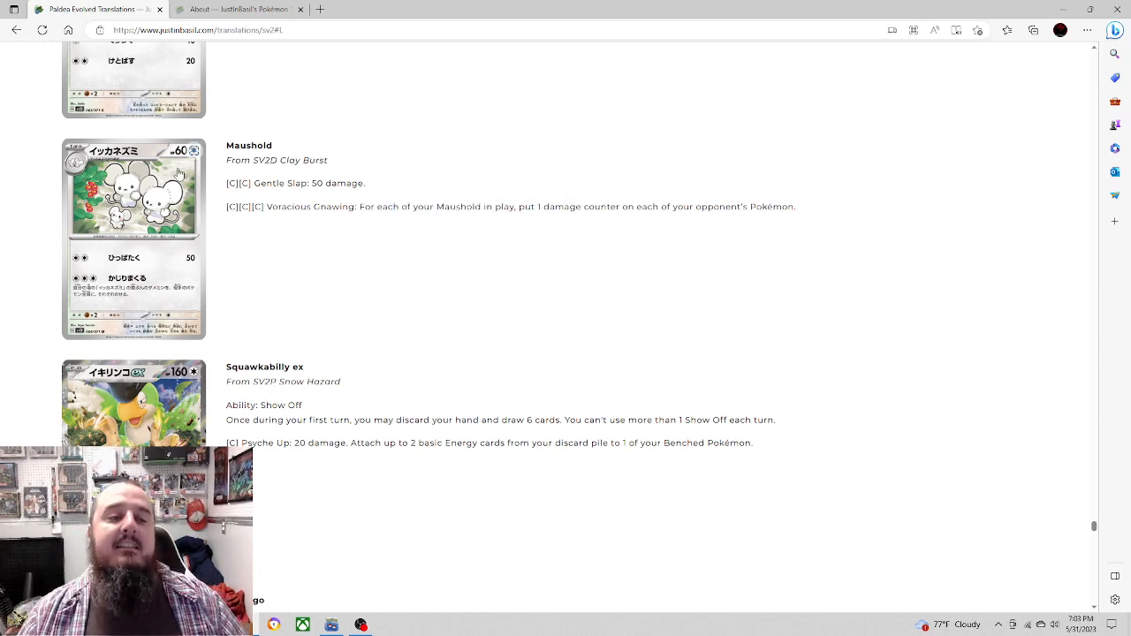
pyautogui.moveTo(462, 256)
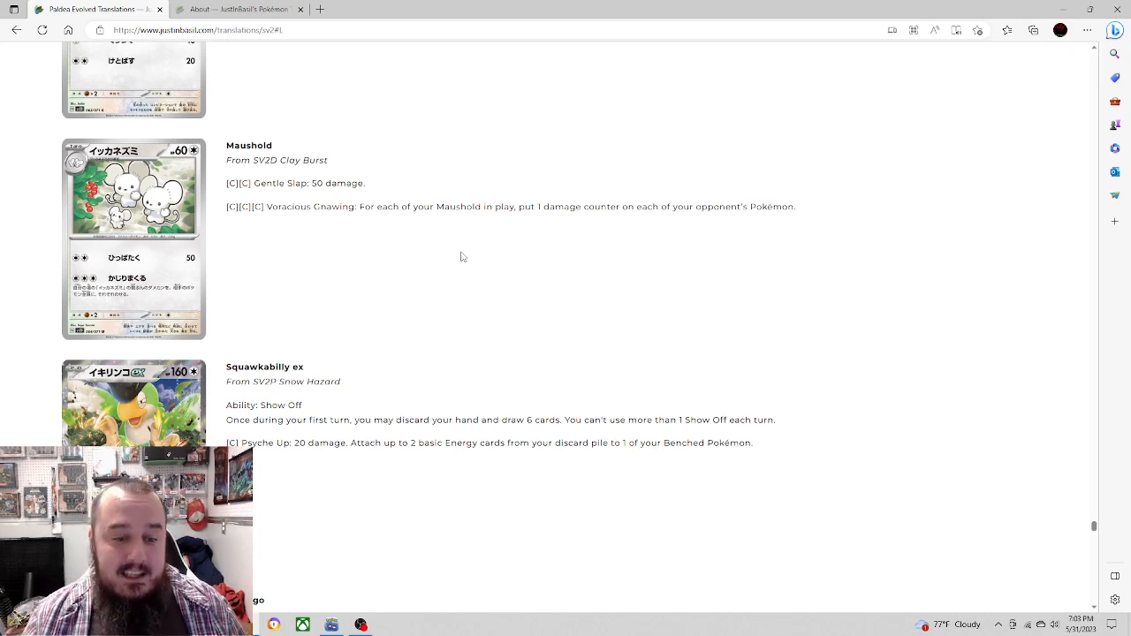
# Step: Scroll until Squawkabilly ex sits at the top with Flamigo's Flying Flock ability below
pyautogui.scroll(-3)
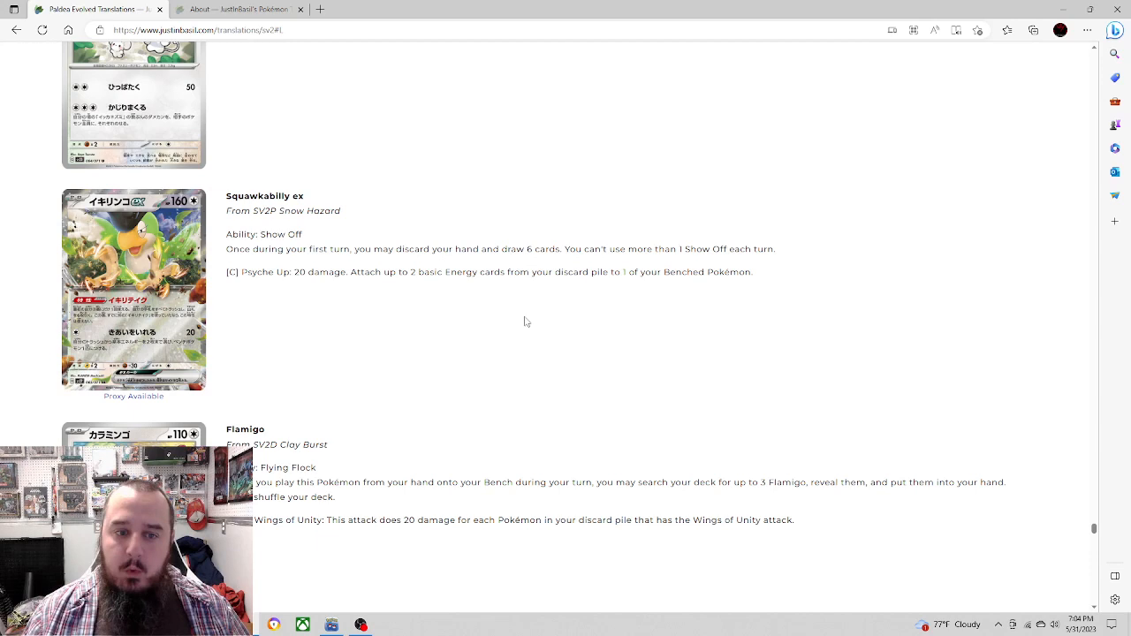
pyautogui.moveTo(474, 202)
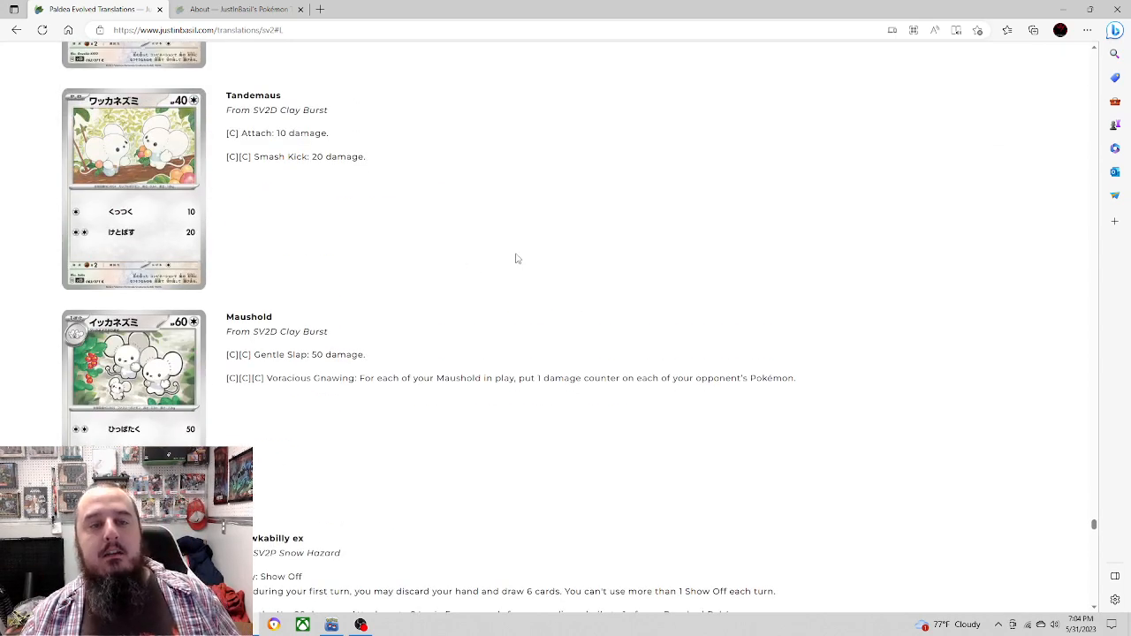
pyautogui.scroll(-3)
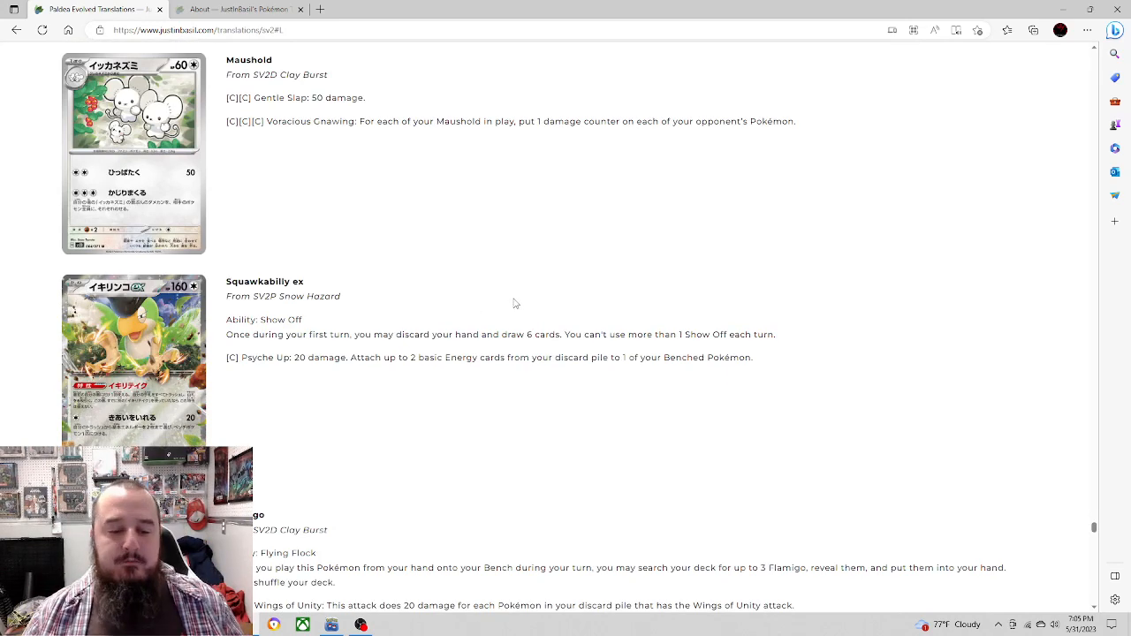
pyautogui.moveTo(506, 294)
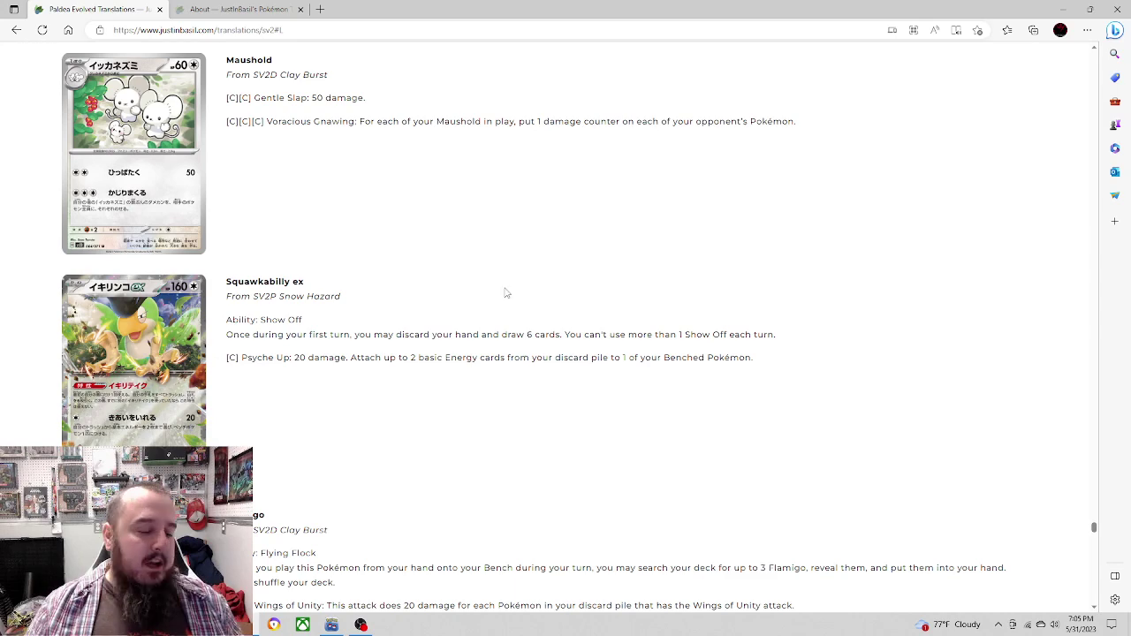
pyautogui.scroll(-3)
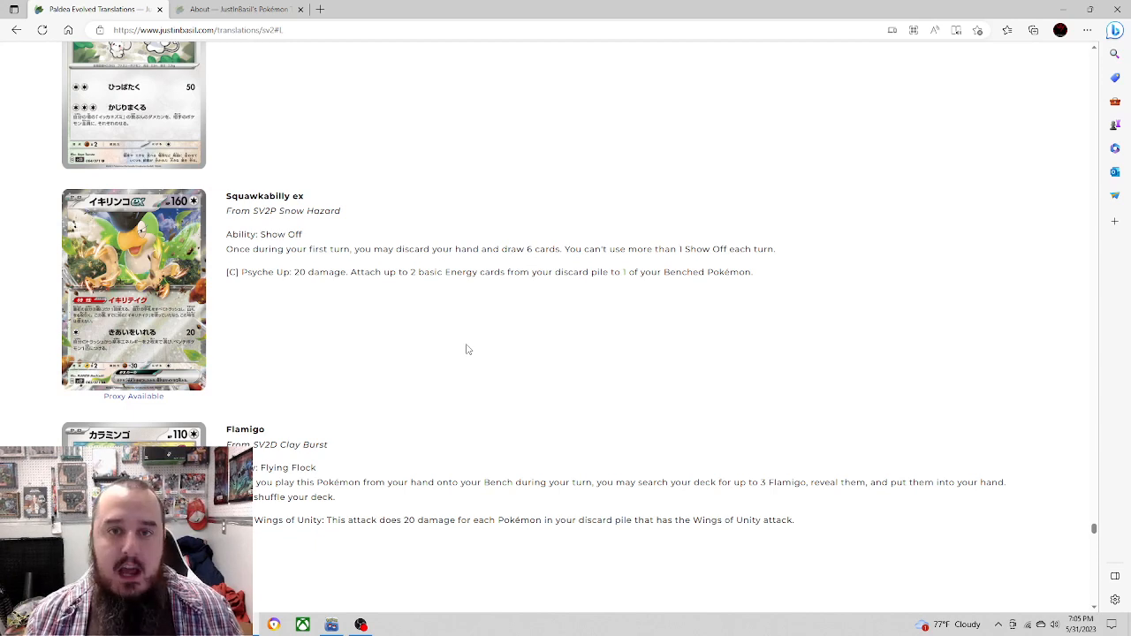
pyautogui.moveTo(456, 334)
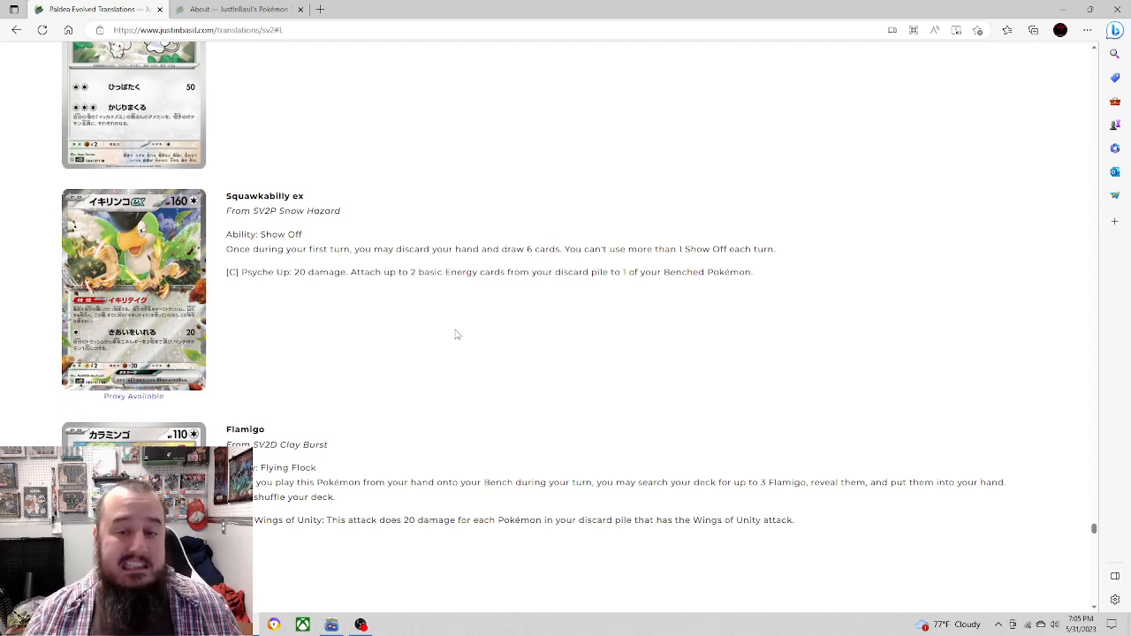
# Step: Scroll past Flamigo to the Artazon trainer card, then back up to Wingull and Pelipper
pyautogui.scroll(-3)
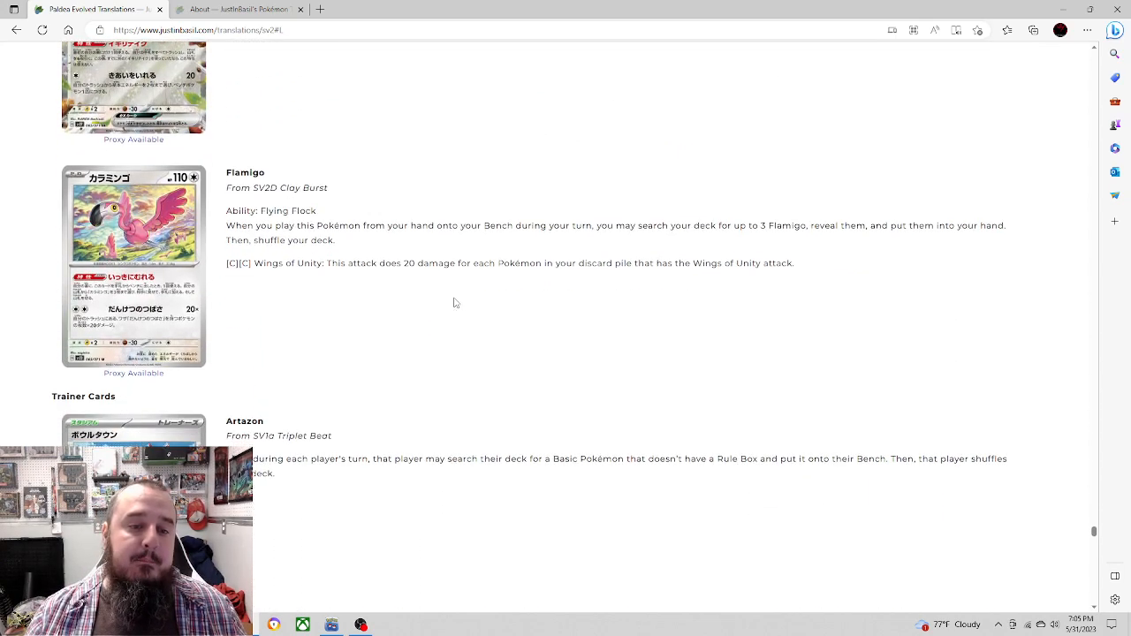
pyautogui.moveTo(462, 340)
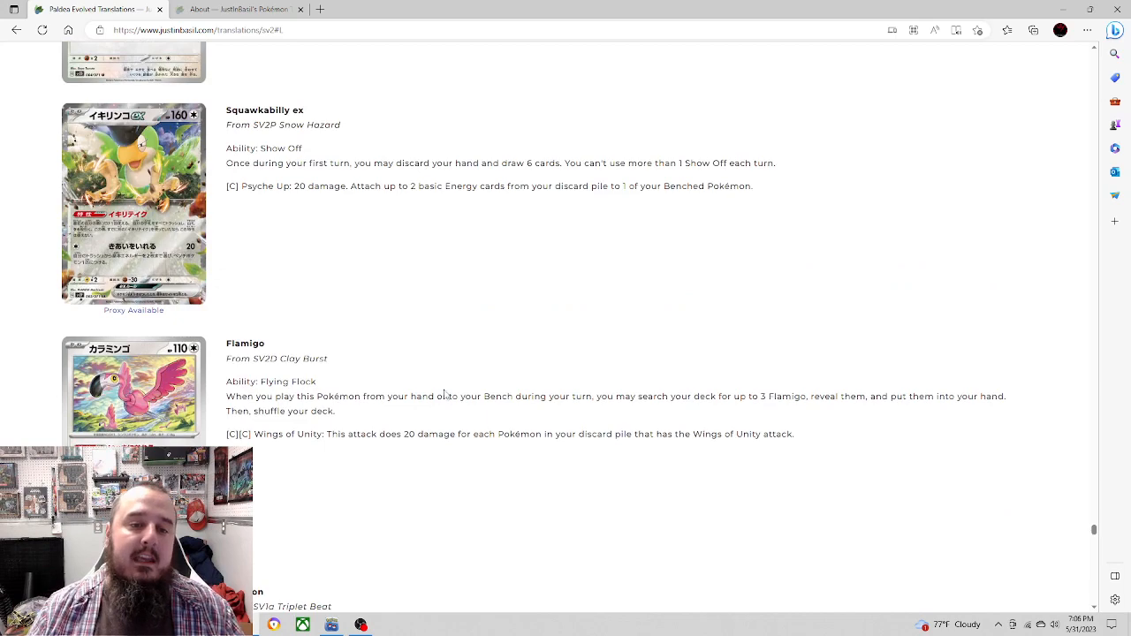
pyautogui.scroll(-3)
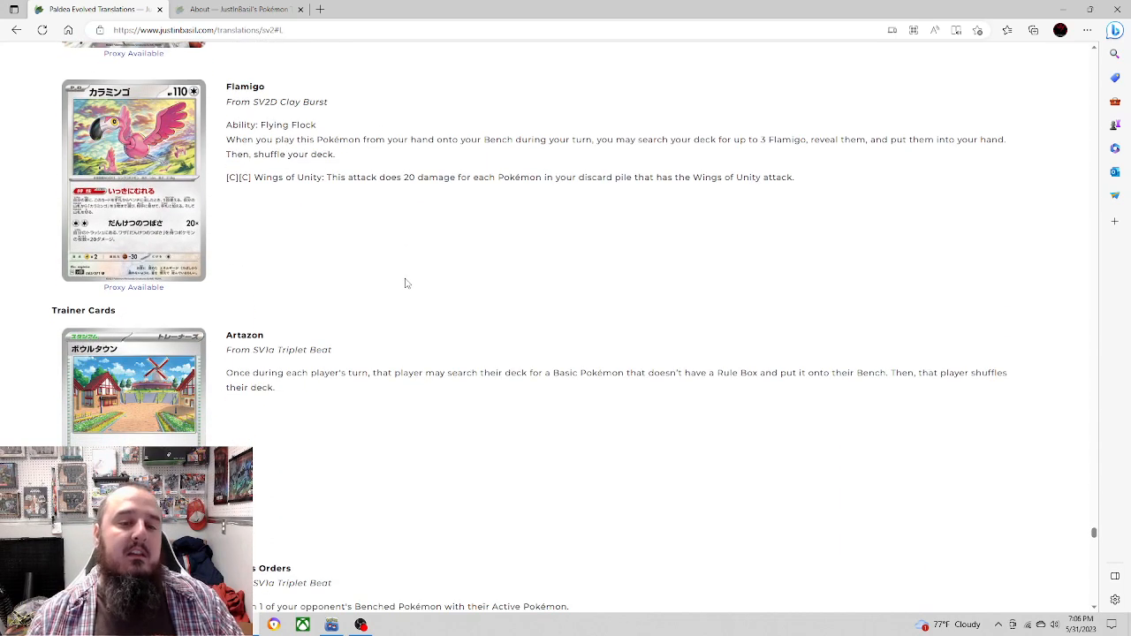
pyautogui.scroll(3)
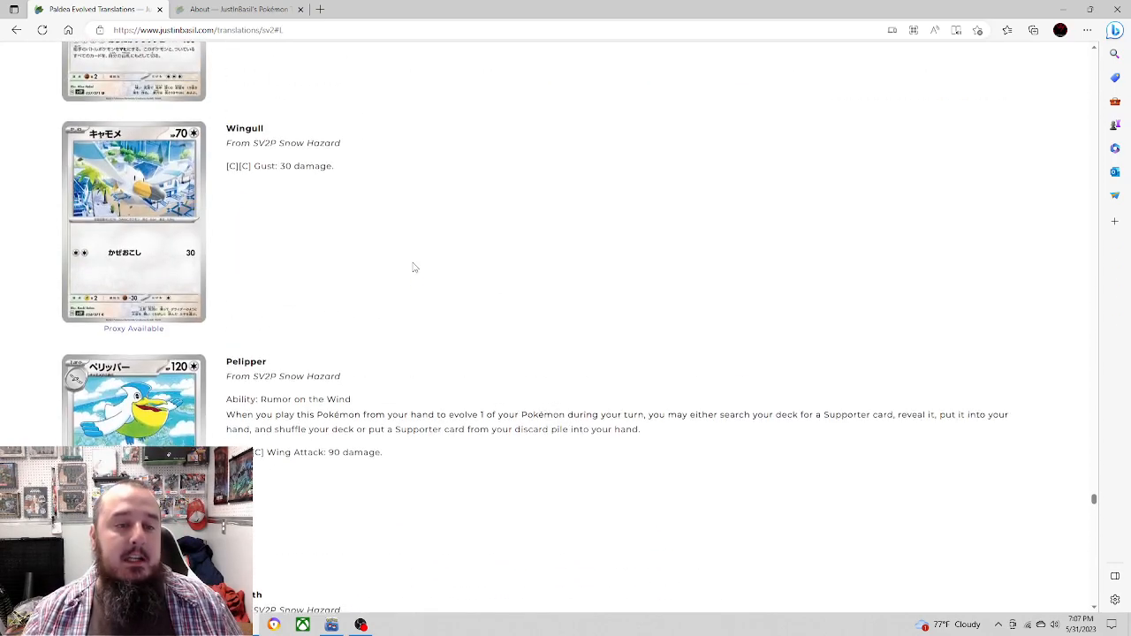
# Step: Scroll down past Dudunsparce, Slaking and Fletchling to Flamigo with the Artazon trainer card below
pyautogui.scroll(-3)
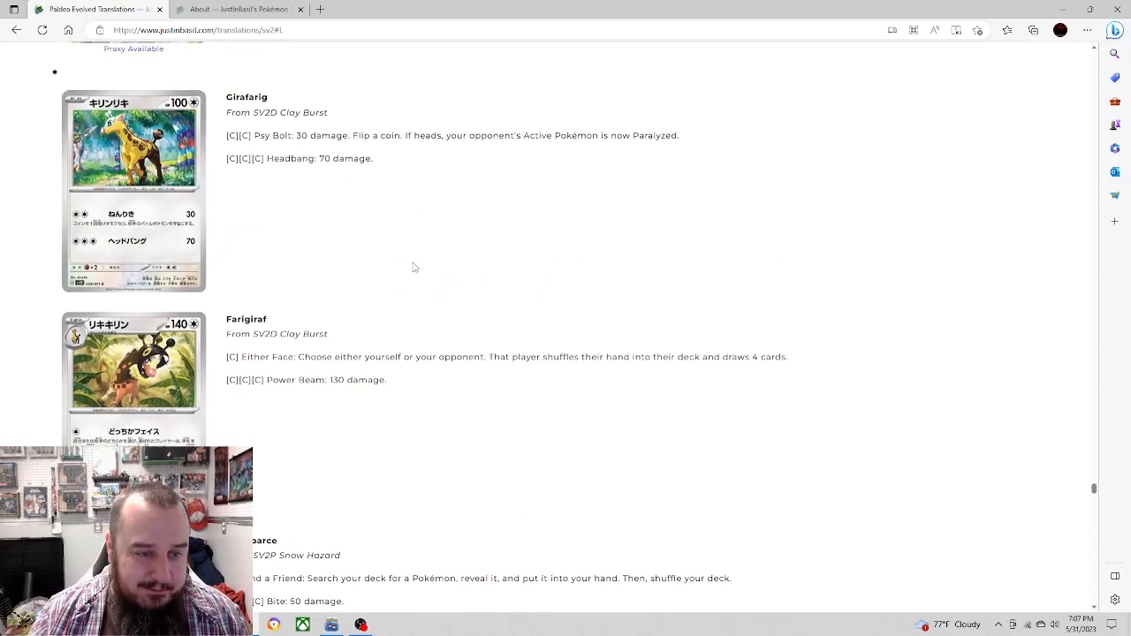
pyautogui.scroll(-3)
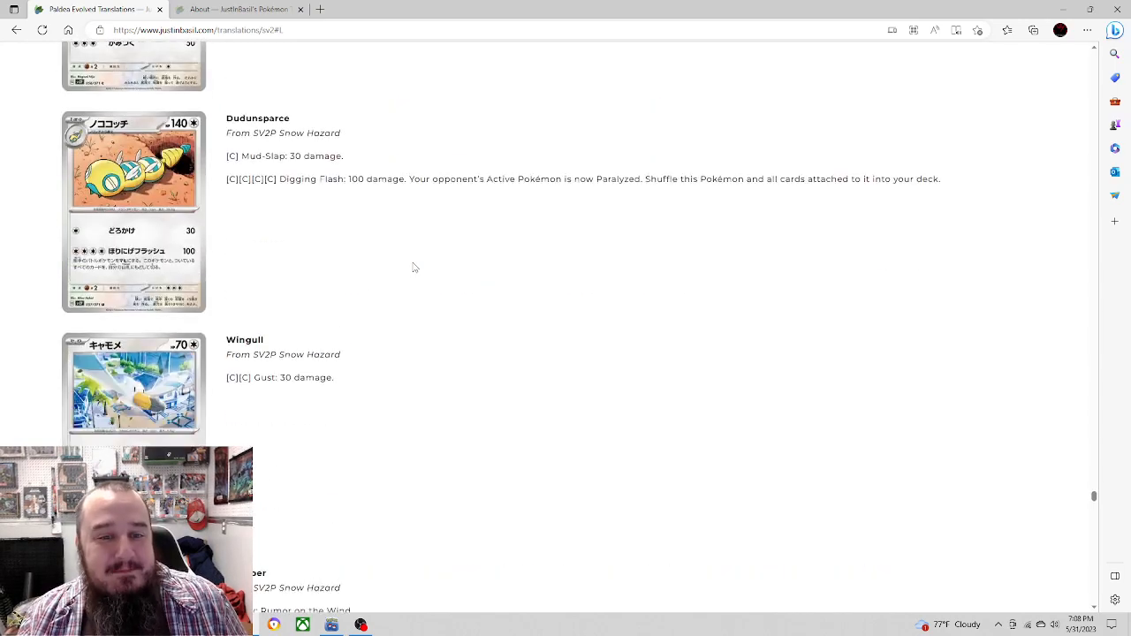
pyautogui.scroll(-3)
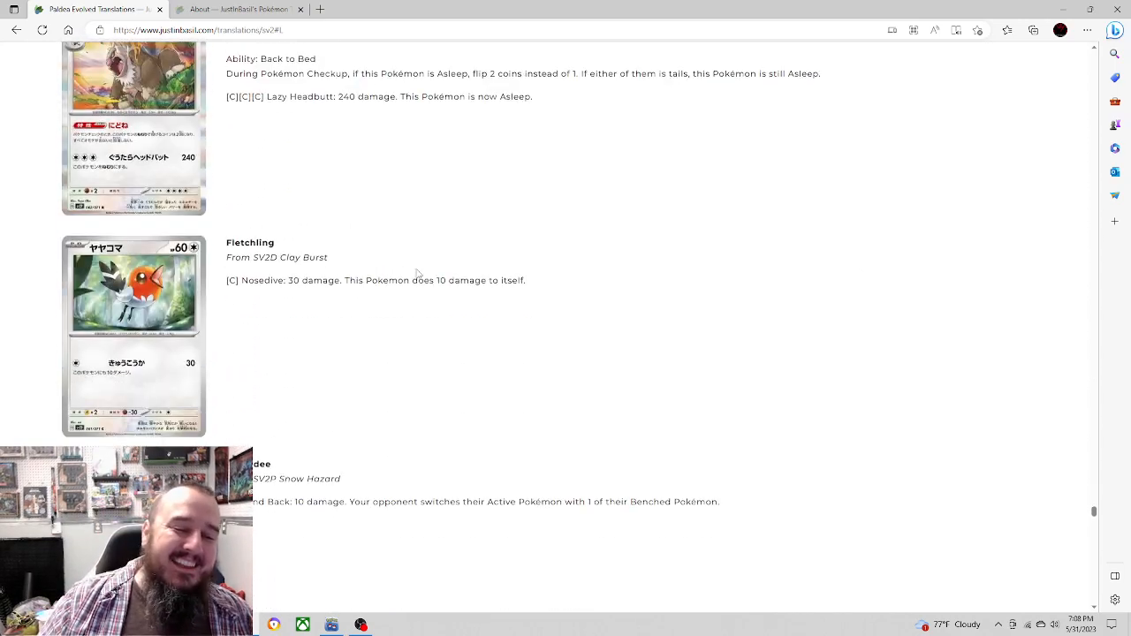
pyautogui.scroll(-3)
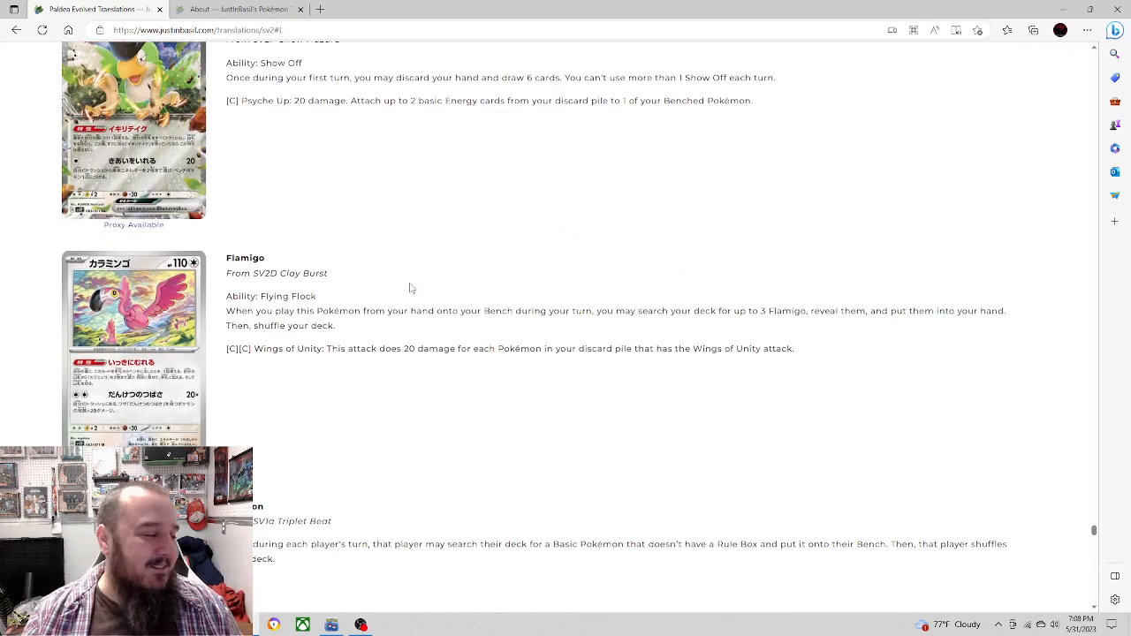
pyautogui.scroll(-3)
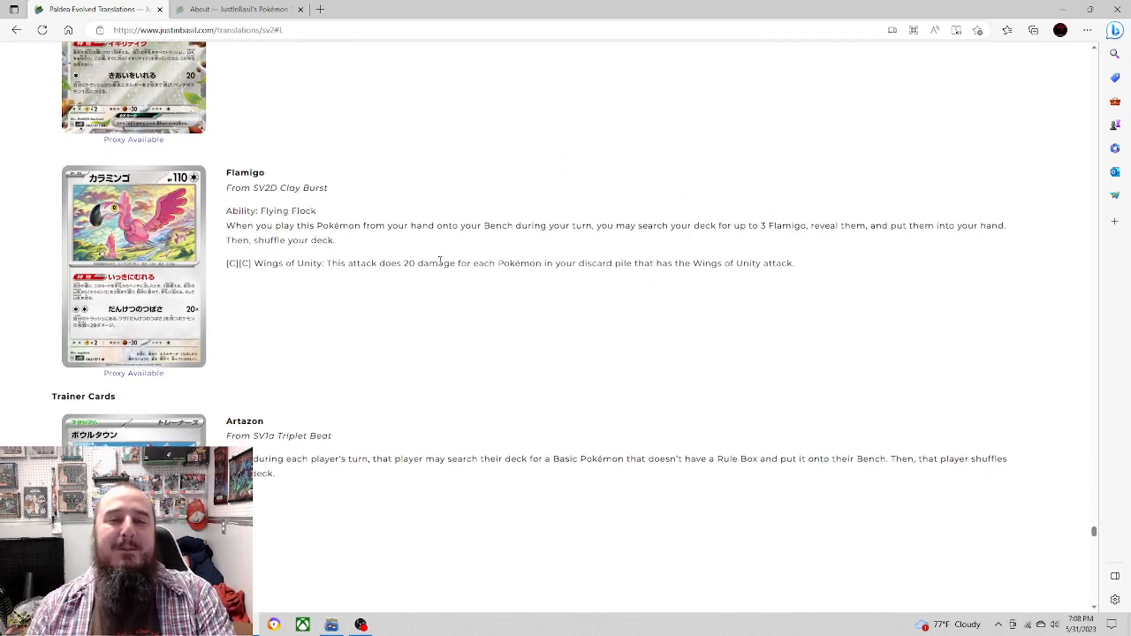